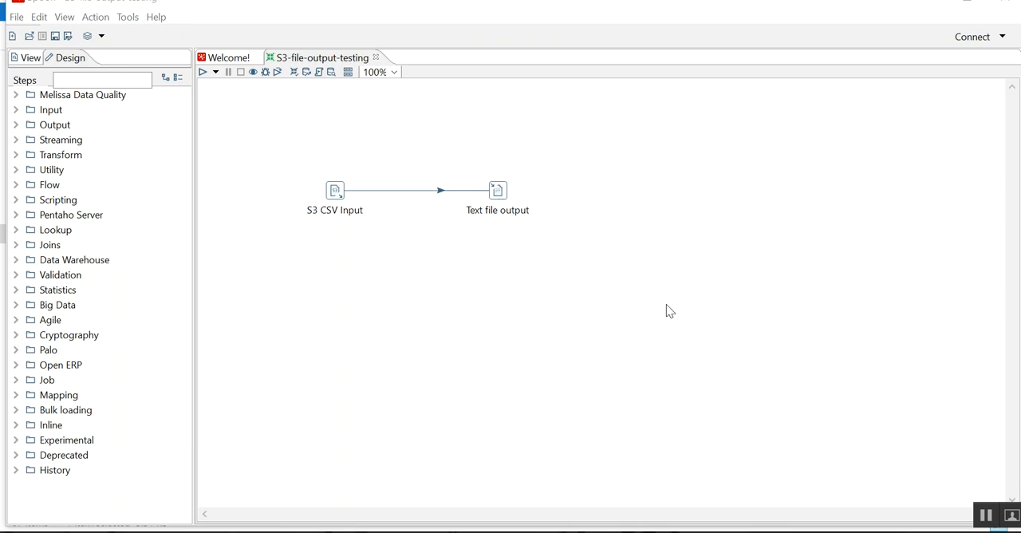
Step: Flip between the Welcome page and the S3-file-output-testing transformation, then expand the Input step group
{"action": "left_click", "coordinate": [226, 57]}
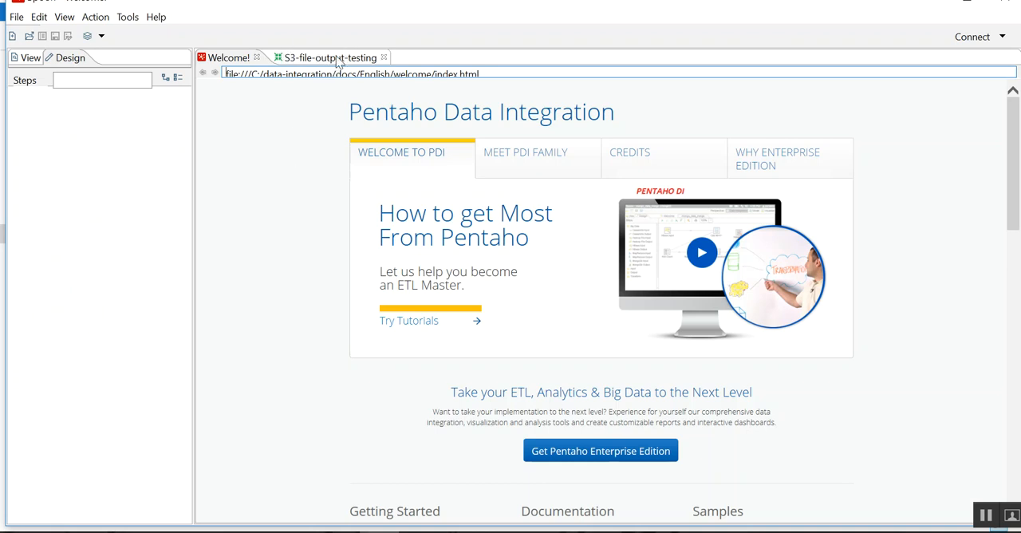
{"action": "left_click", "coordinate": [322, 57]}
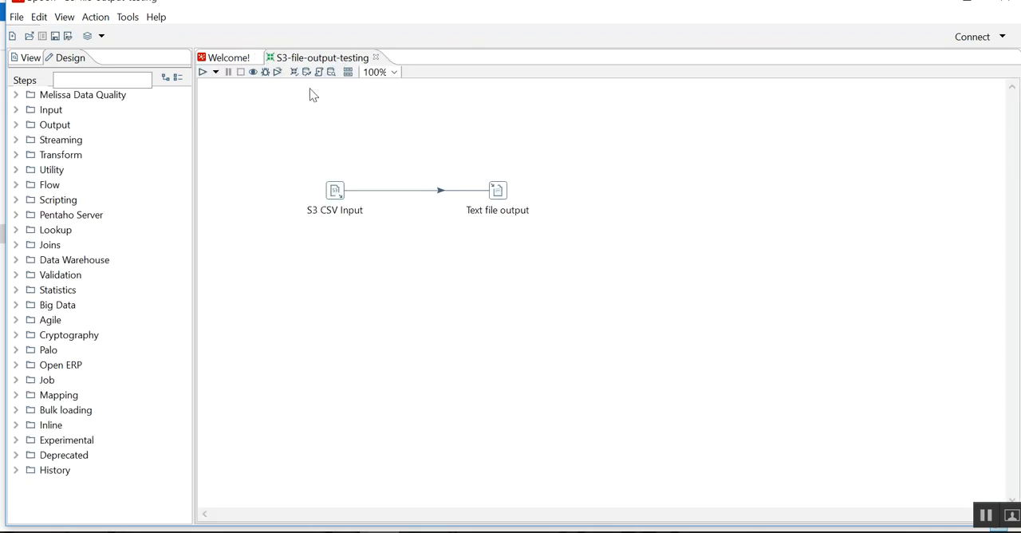
{"action": "left_click", "coordinate": [226, 58]}
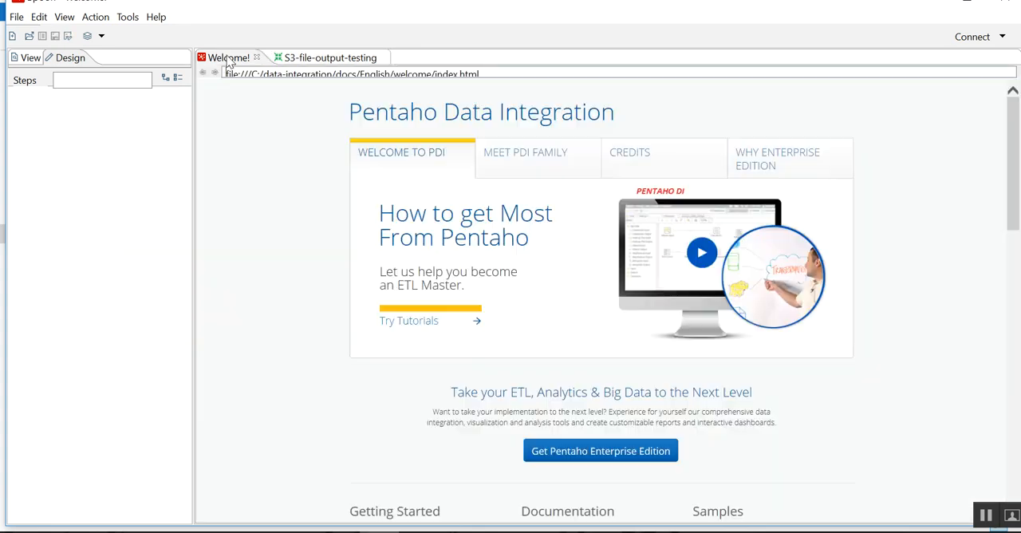
{"action": "left_click", "coordinate": [325, 58]}
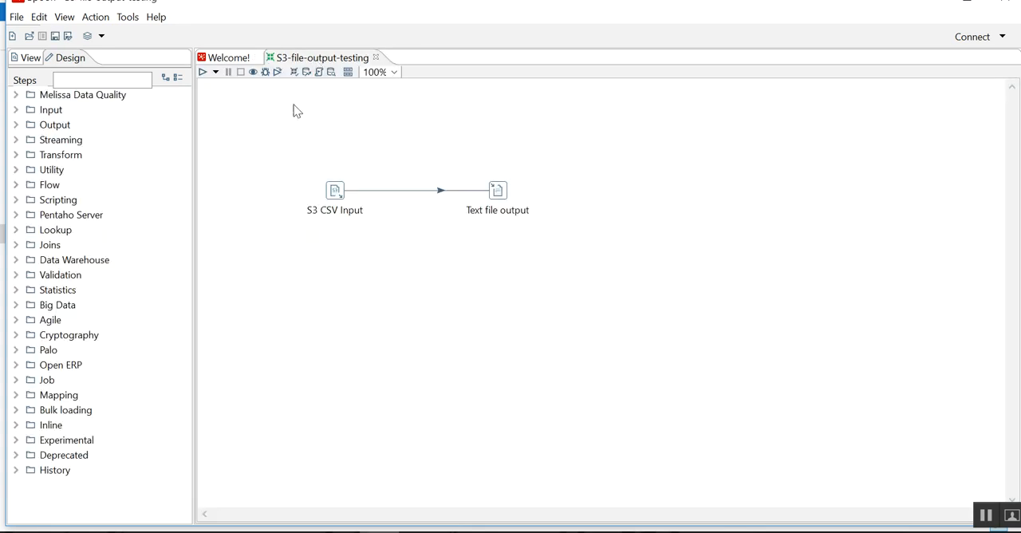
{"action": "left_click", "coordinate": [51, 108]}
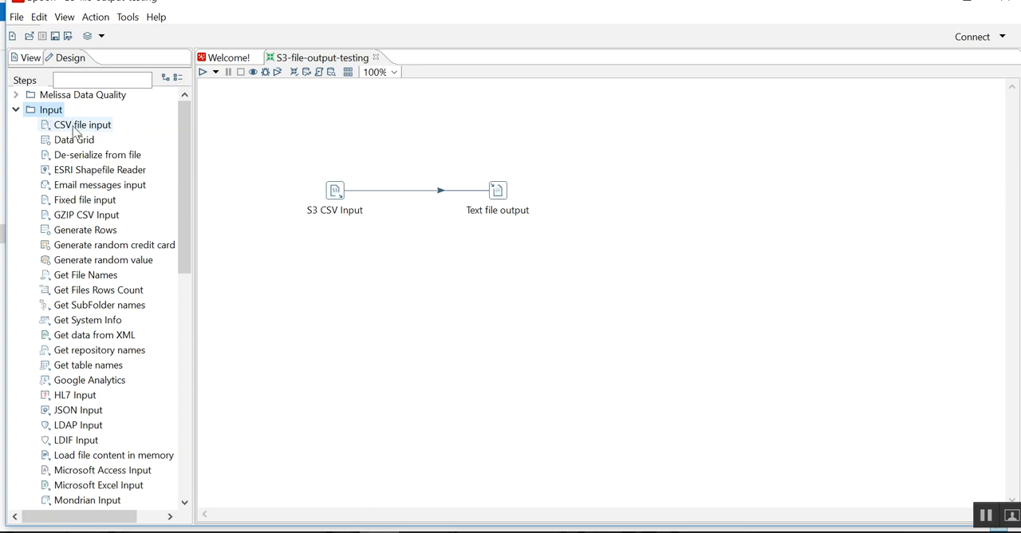
{"action": "mouse_move", "coordinate": [80, 156]}
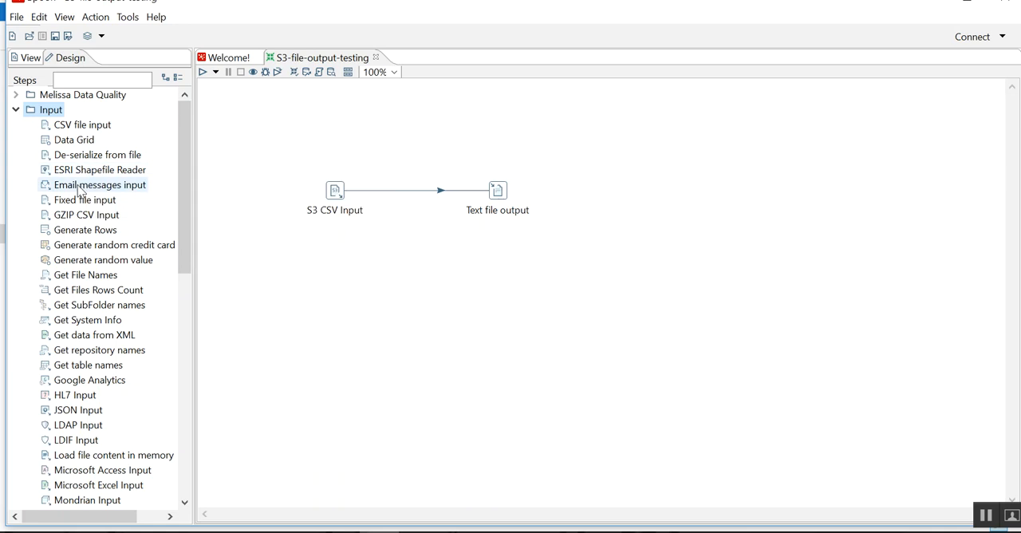
{"action": "mouse_move", "coordinate": [83, 220]}
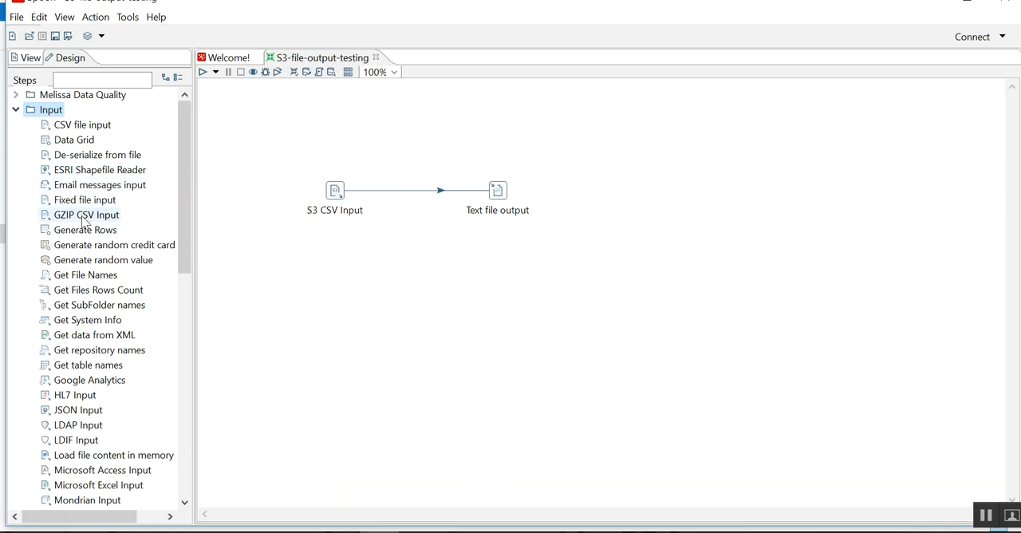
{"action": "mouse_move", "coordinate": [115, 245]}
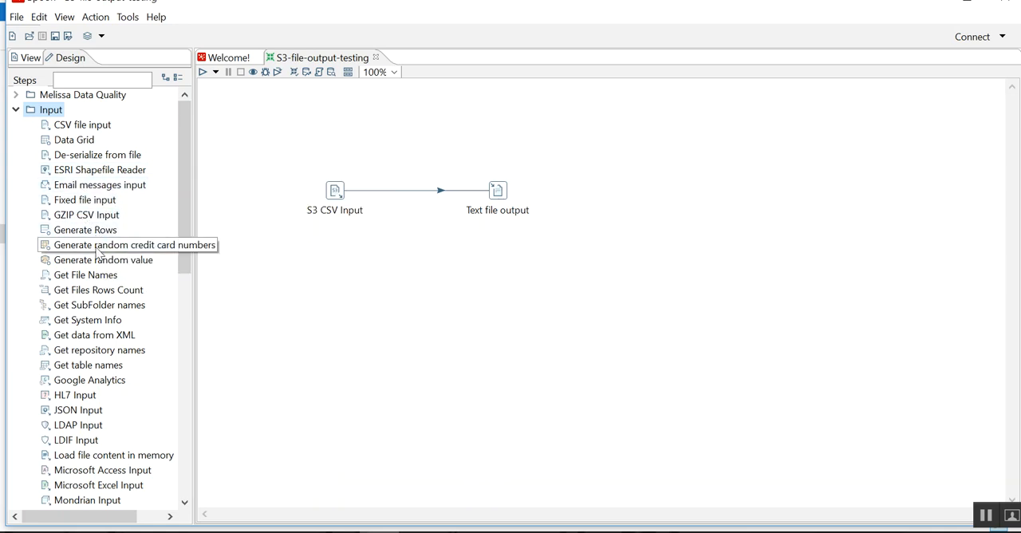
{"action": "mouse_move", "coordinate": [102, 260]}
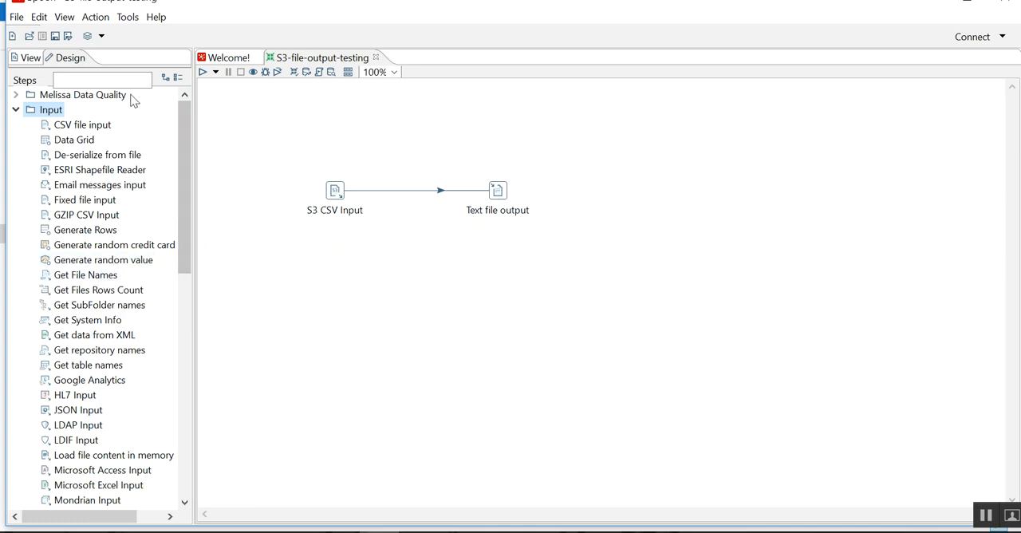
Step: Find 'table' steps, place a Table input on the canvas and have it copy rows to both Table outputs
{"action": "type", "text": "t"}
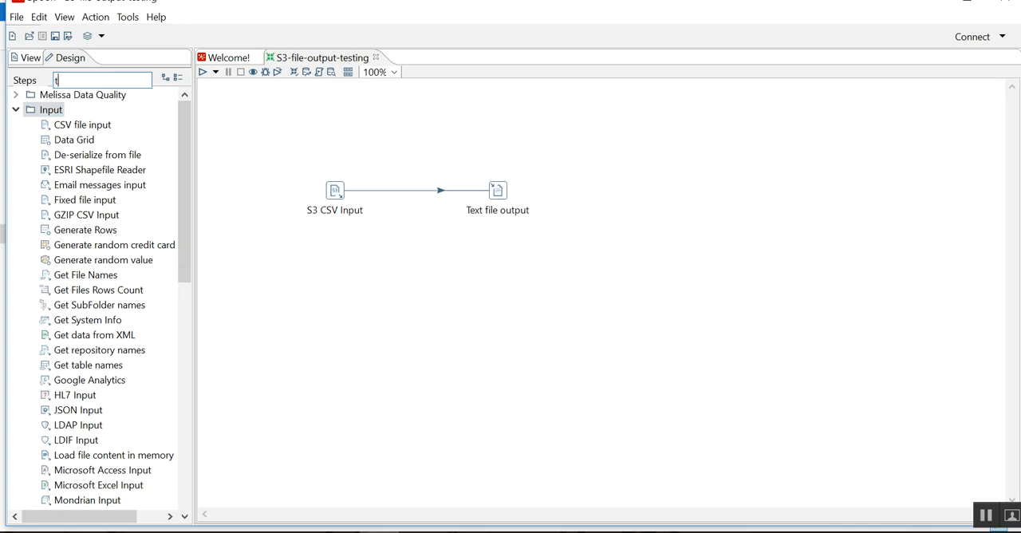
{"action": "type", "text": "able in"}
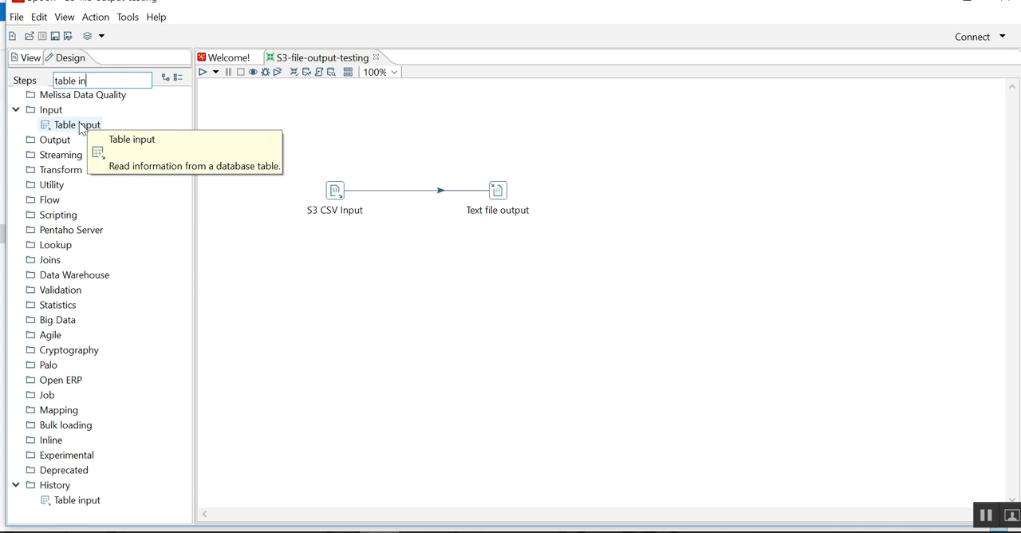
{"action": "left_click_drag", "start_coordinate": [77, 124], "coordinate": [361, 292]}
{"action": "type", "text": "out"}
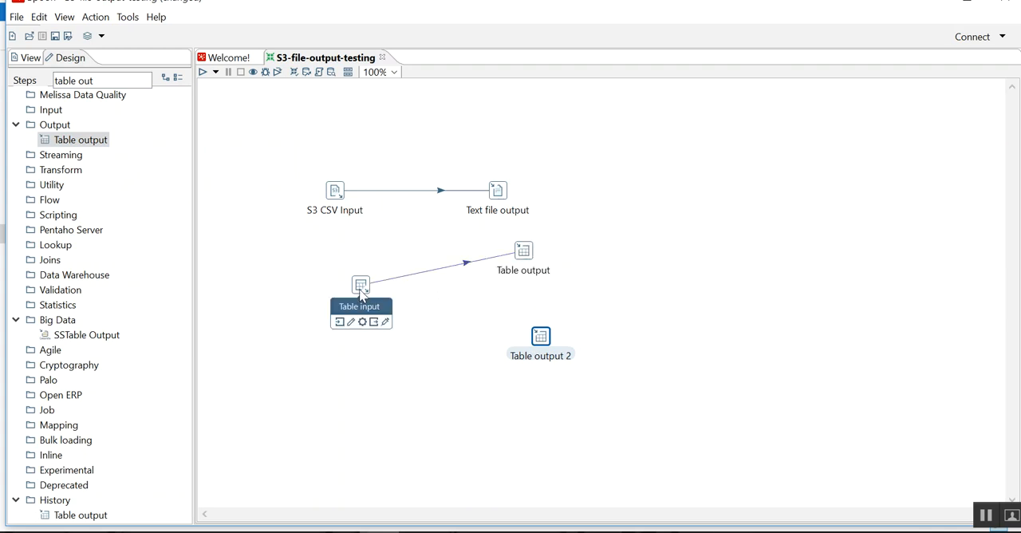
{"action": "mouse_move", "coordinate": [434, 331]}
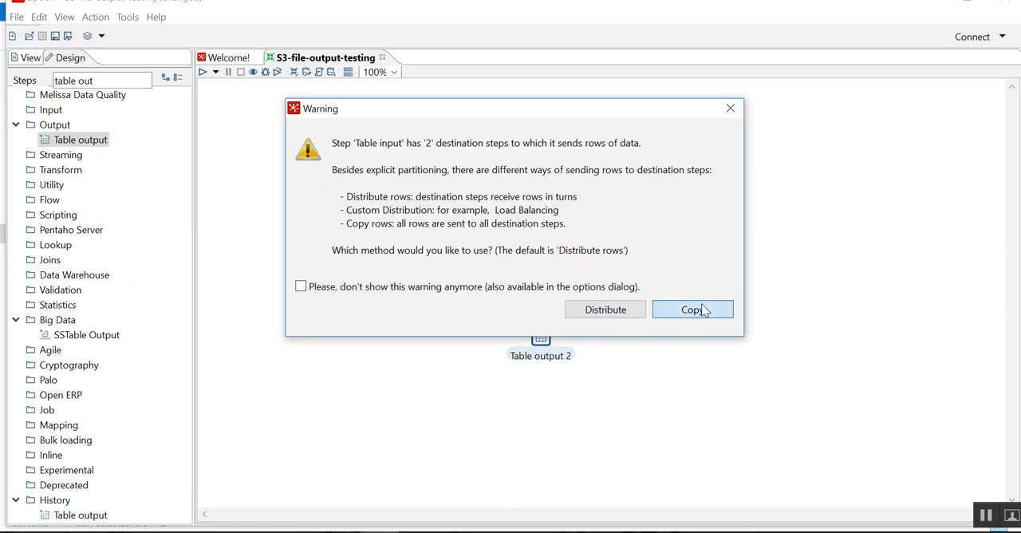
{"action": "left_click", "coordinate": [692, 310]}
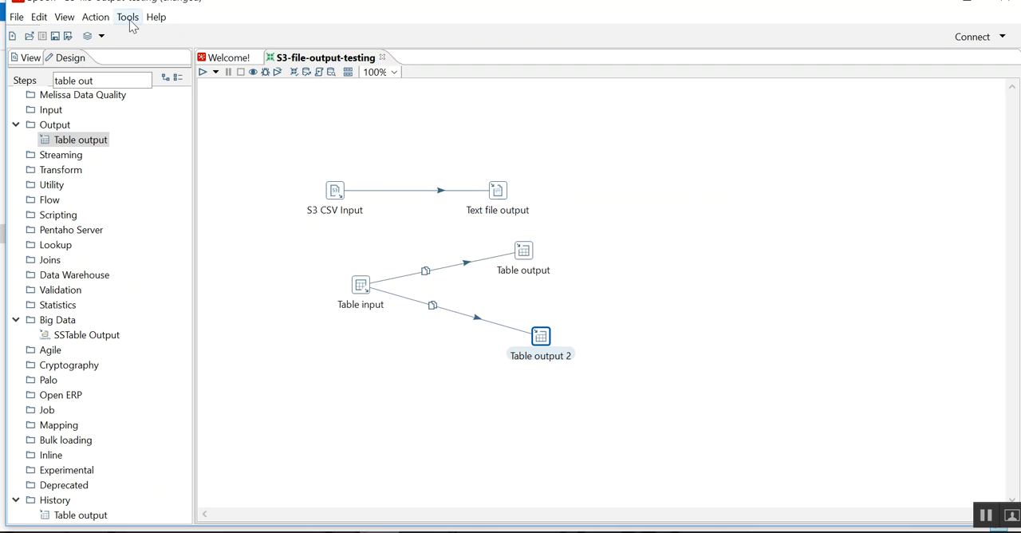
Step: In Kettle Options, switch off showing the welcome page and reopening the last file at startup
{"action": "left_click", "coordinate": [127, 16]}
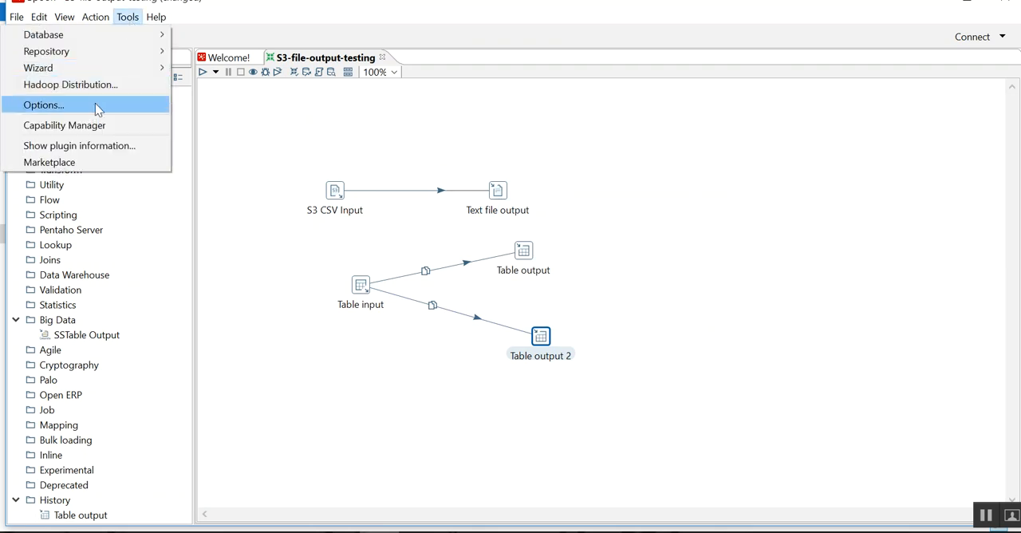
{"action": "left_click", "coordinate": [43, 106]}
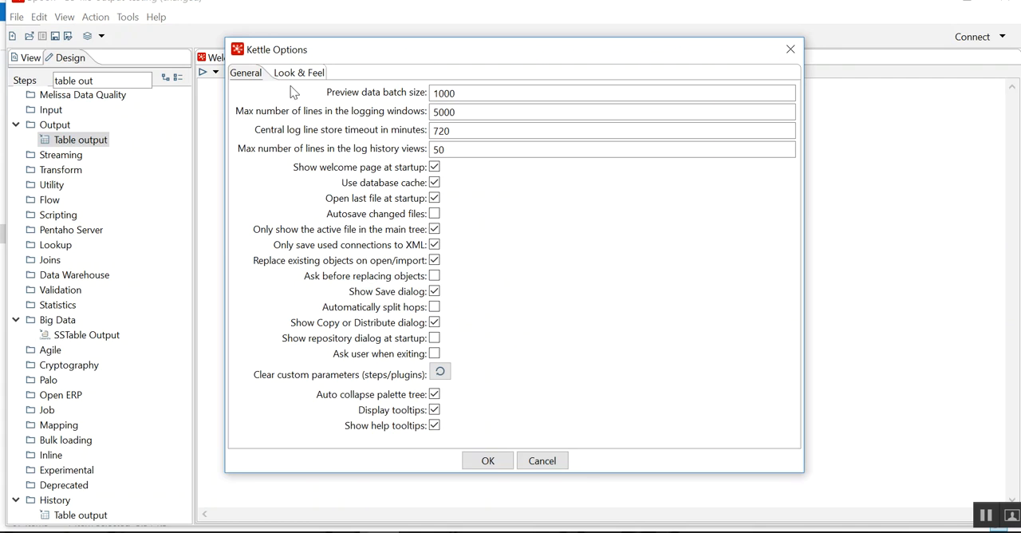
{"action": "left_click", "coordinate": [434, 166]}
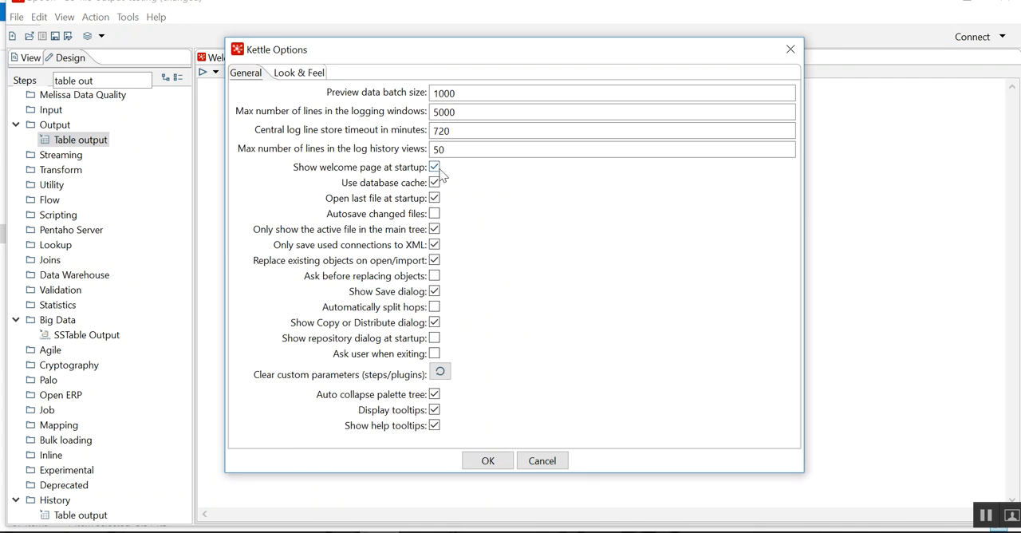
{"action": "left_click", "coordinate": [434, 166]}
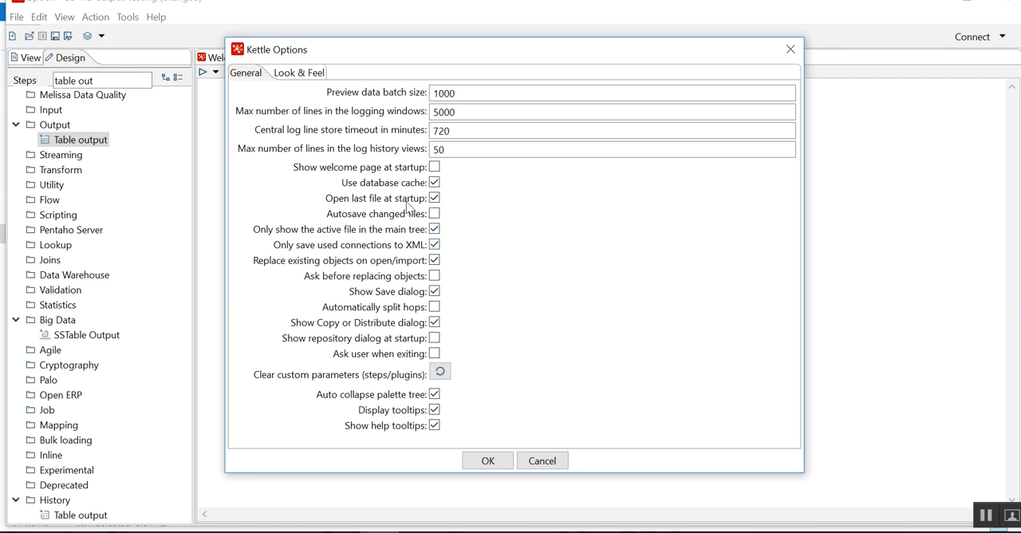
{"action": "left_click", "coordinate": [434, 198]}
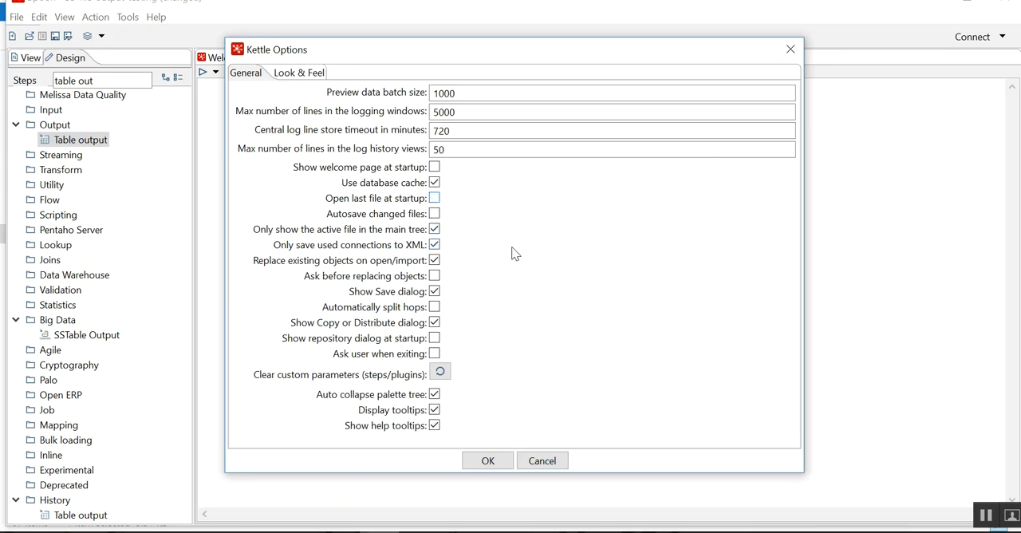
{"action": "left_click", "coordinate": [434, 409]}
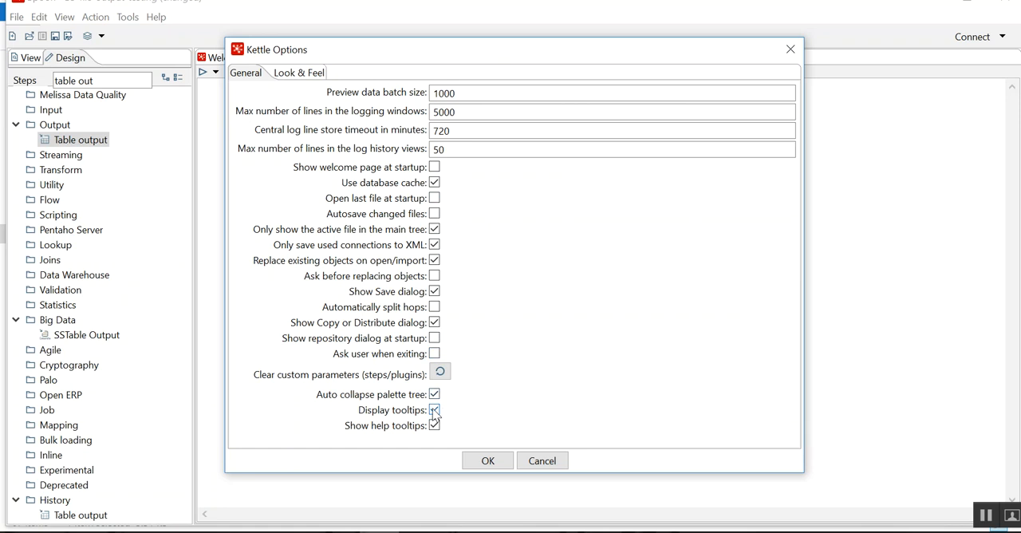
{"action": "left_click", "coordinate": [434, 408]}
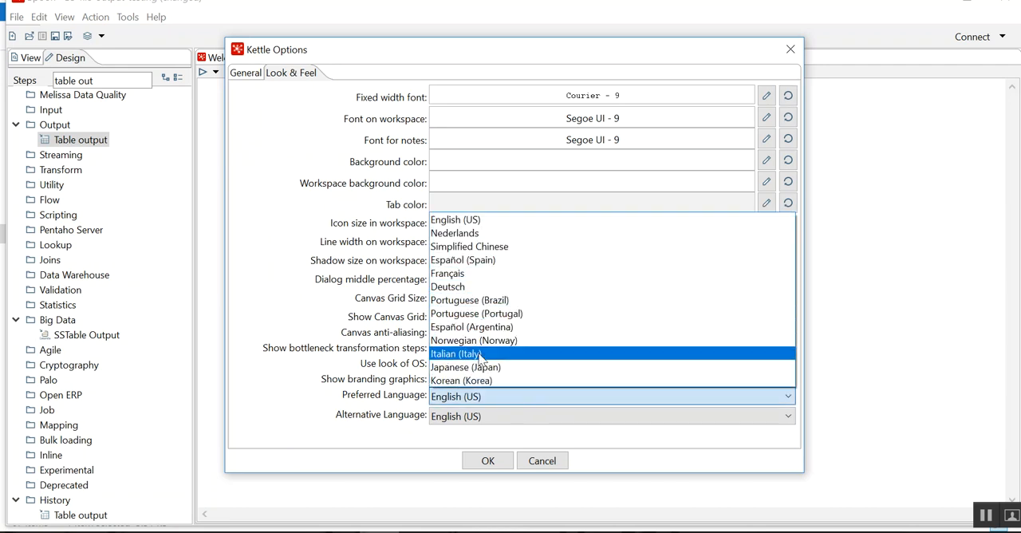
Step: Set the preferred language to Italian (Italy), save the options and accept the restart notice
{"action": "left_click", "coordinate": [459, 354]}
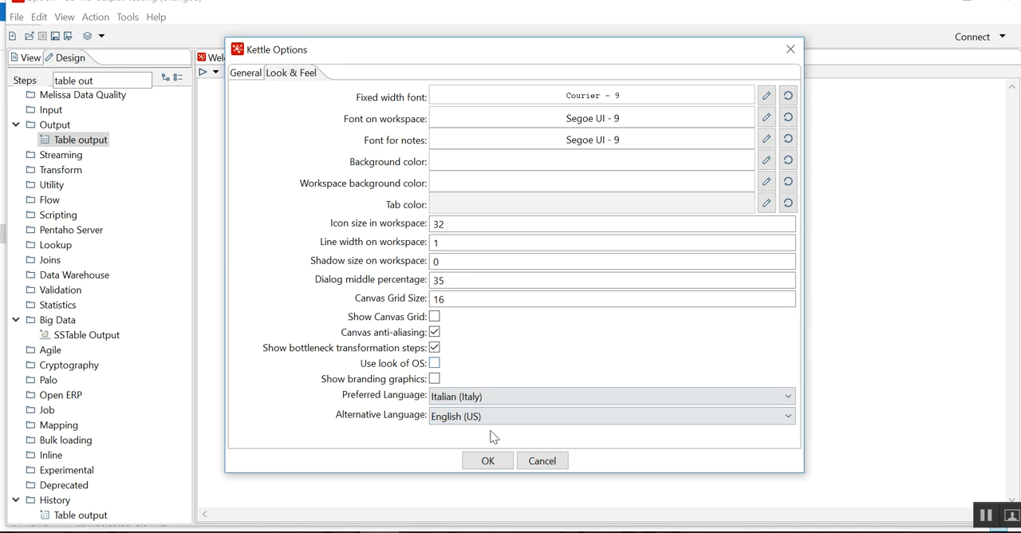
{"action": "left_click", "coordinate": [489, 459]}
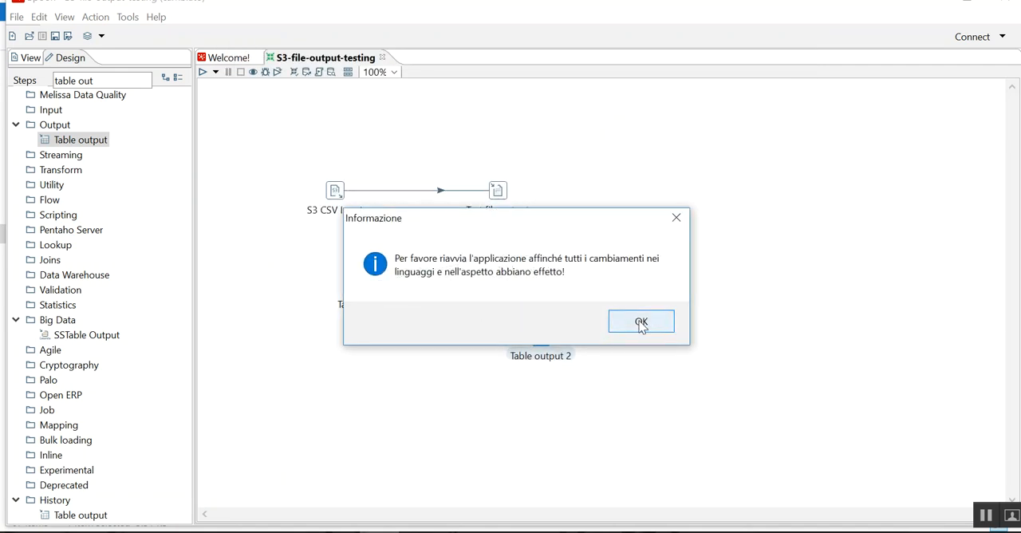
{"action": "left_click", "coordinate": [641, 323]}
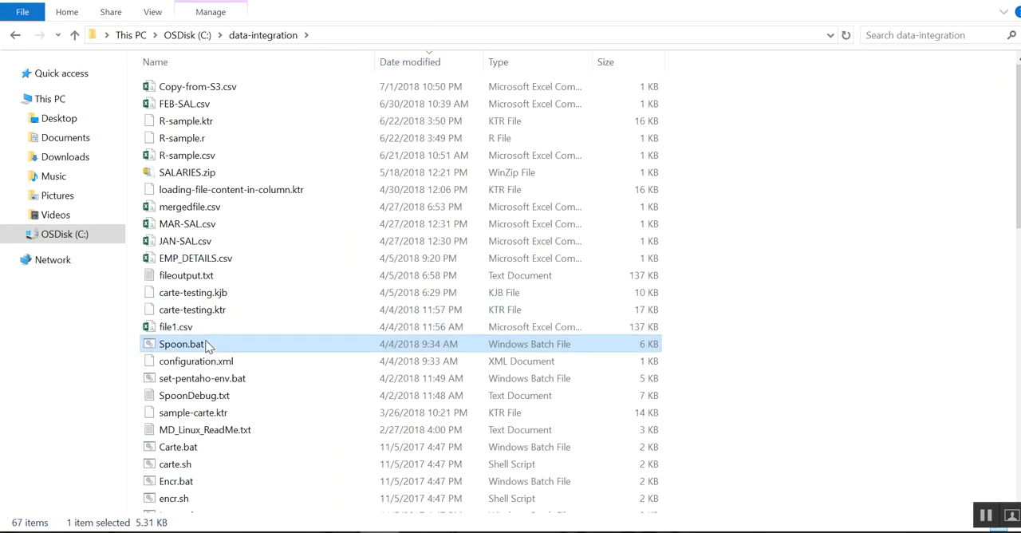
{"action": "mouse_move", "coordinate": [491, 263]}
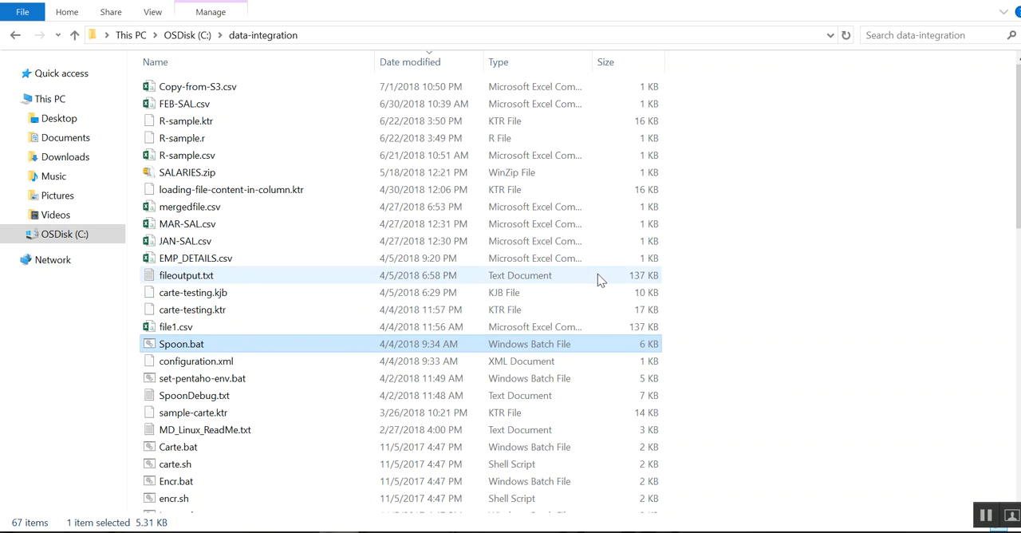
{"action": "mouse_move", "coordinate": [525, 284]}
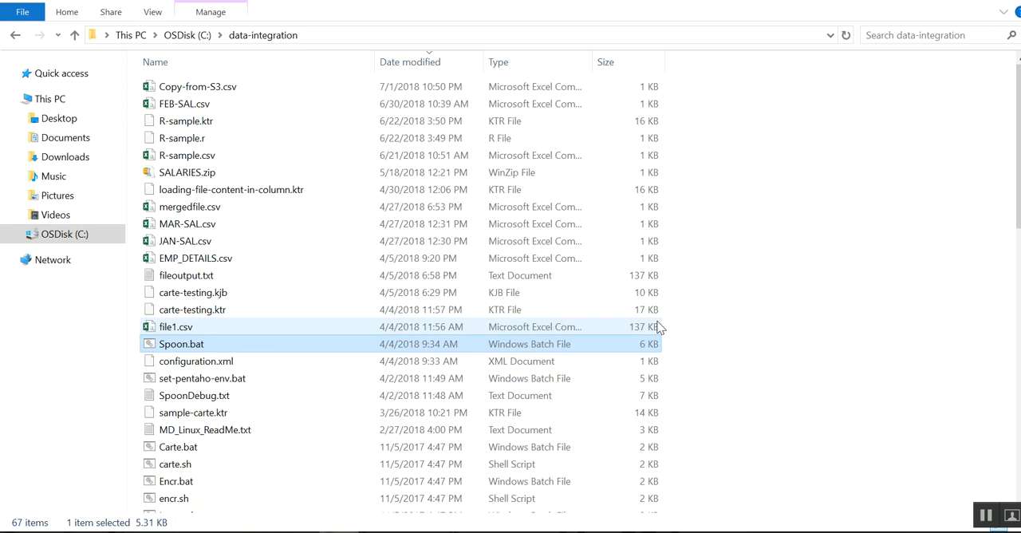
{"action": "mouse_move", "coordinate": [508, 332]}
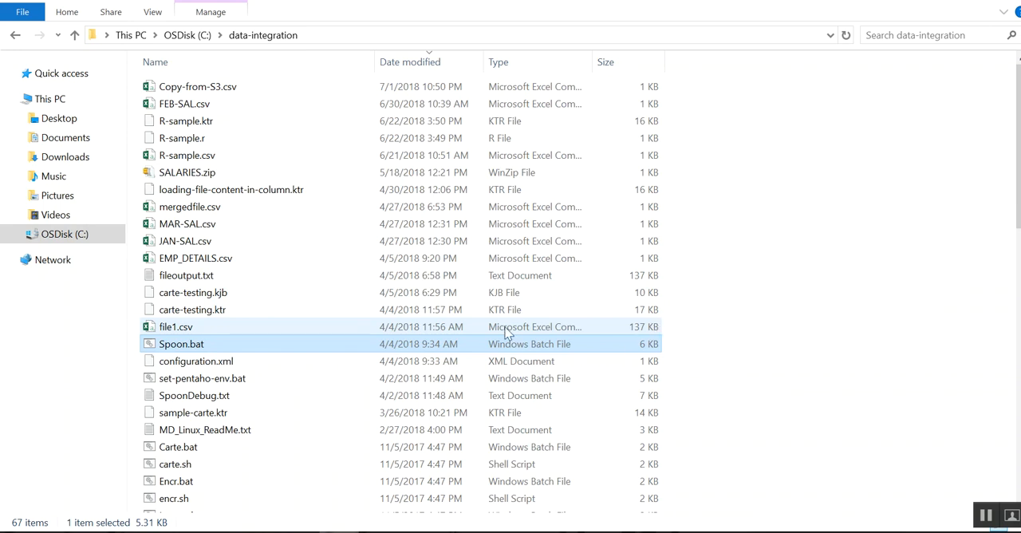
Step: Launch Spoon from Spoon.bat in the data-integration folder
{"action": "double_click", "coordinate": [182, 344]}
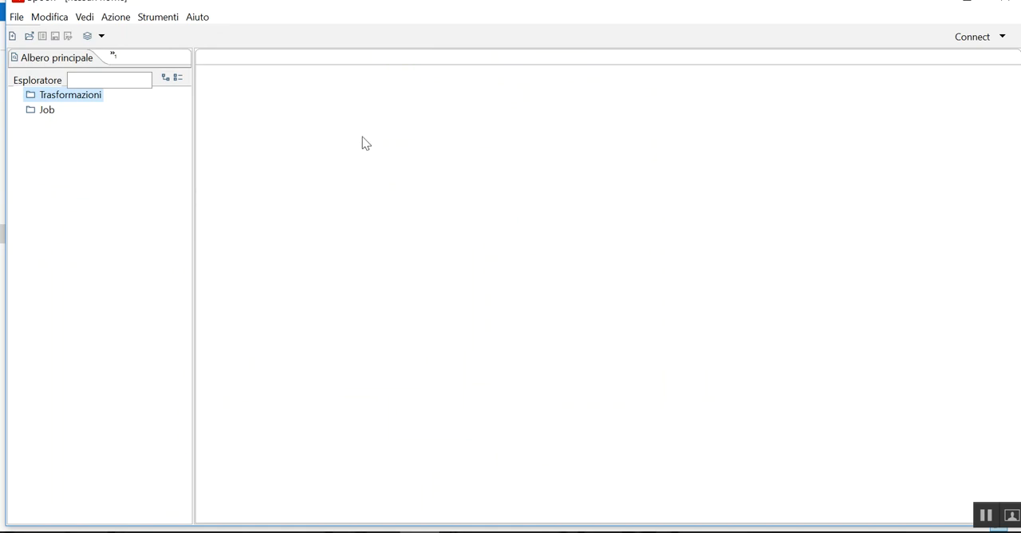
{"action": "mouse_move", "coordinate": [370, 149]}
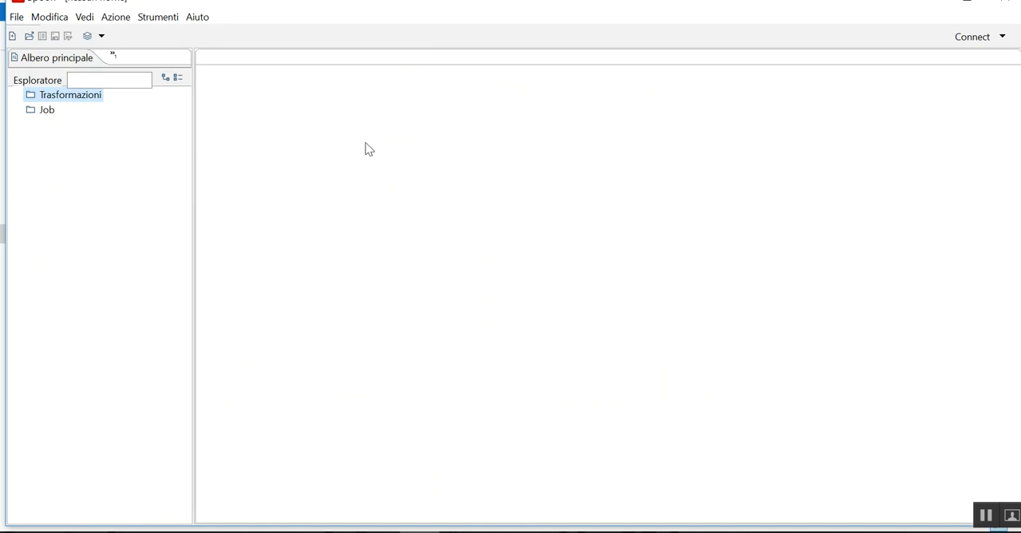
Step: Create a new transformation via File > Nuovo > Trasformazione and browse the Azione and Strumenti menus
{"action": "left_click", "coordinate": [115, 16]}
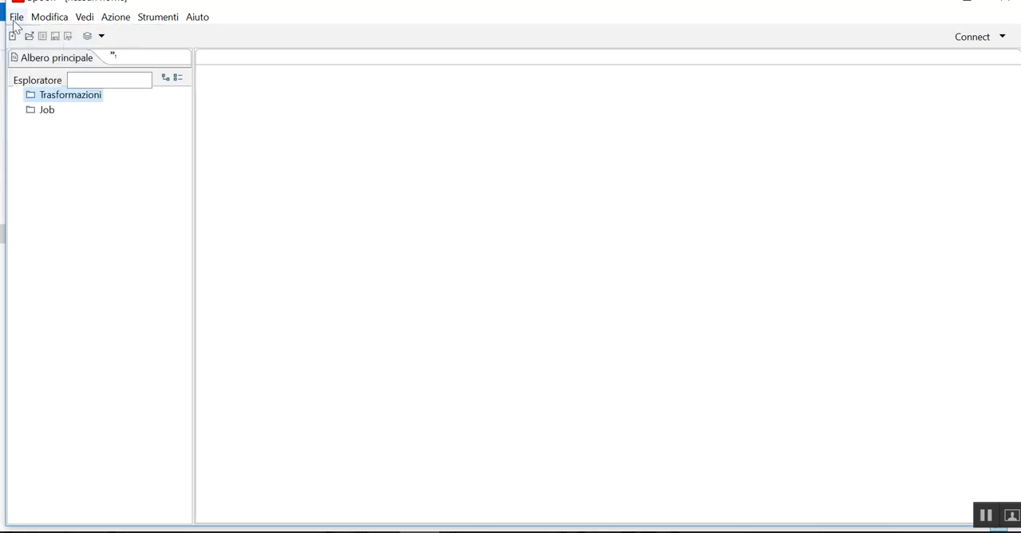
{"action": "left_click", "coordinate": [16, 16]}
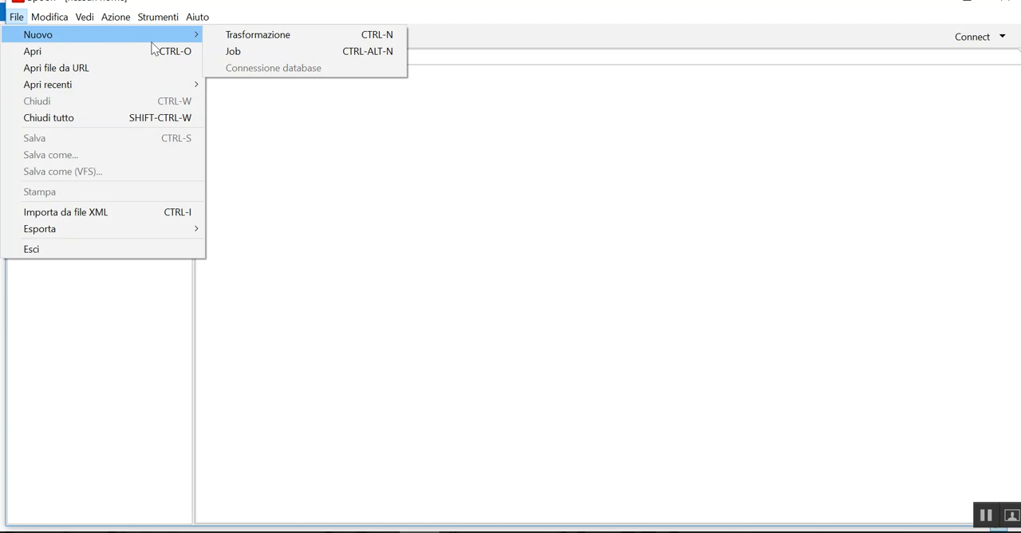
{"action": "left_click", "coordinate": [258, 33]}
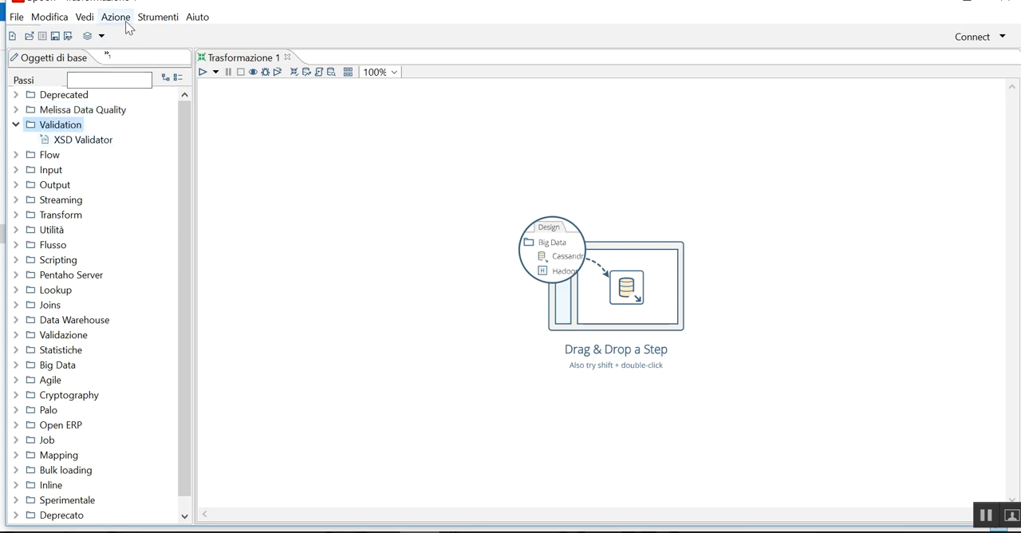
{"action": "left_click", "coordinate": [115, 15]}
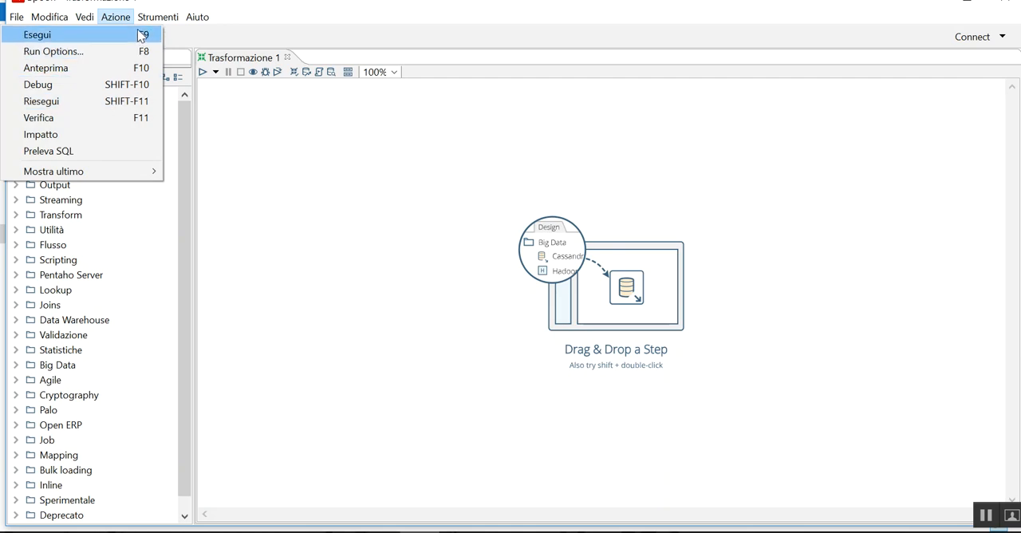
{"action": "left_click", "coordinate": [156, 15]}
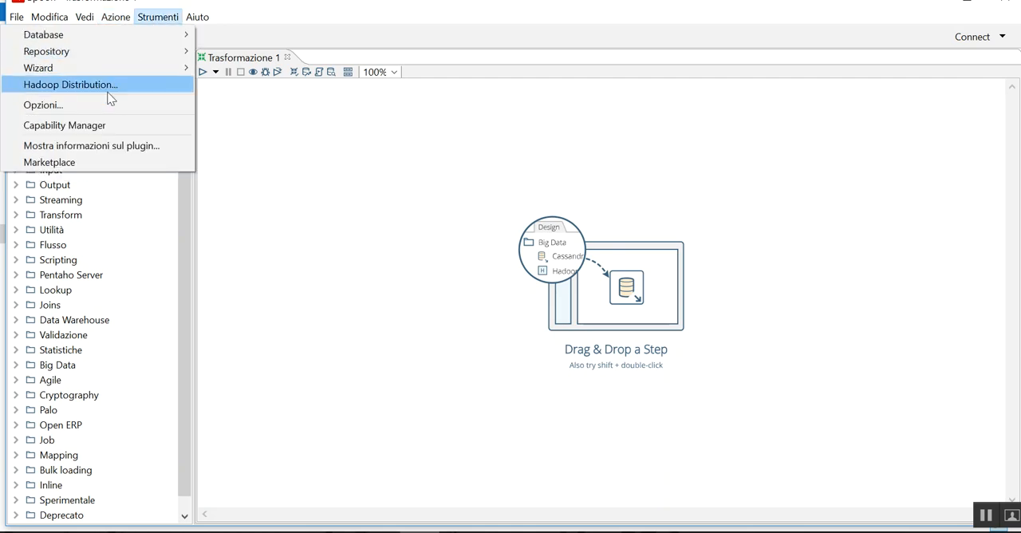
Step: In Opzioni, set Lingua preferita to English (US), save and accept the restart notice
{"action": "left_click", "coordinate": [41, 105]}
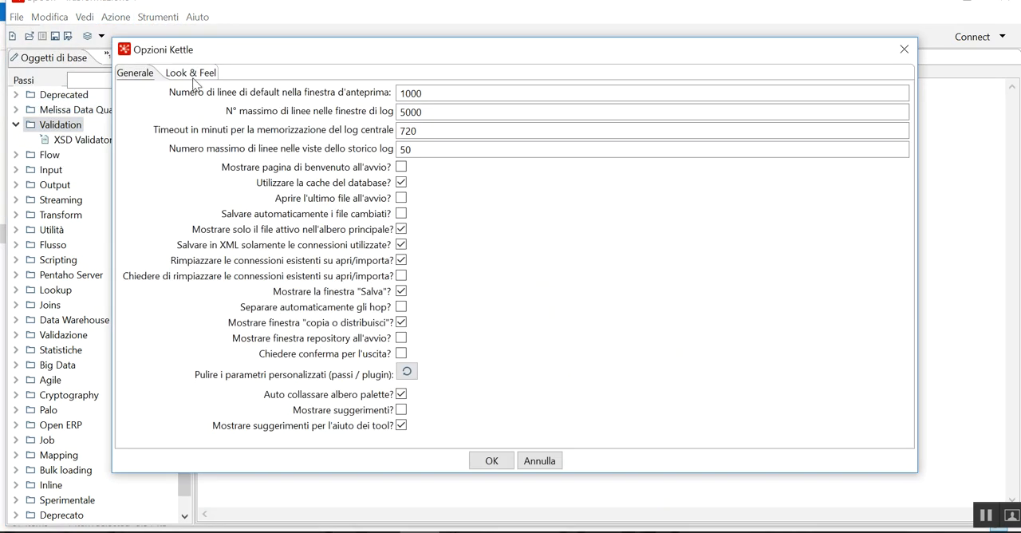
{"action": "left_click", "coordinate": [190, 74]}
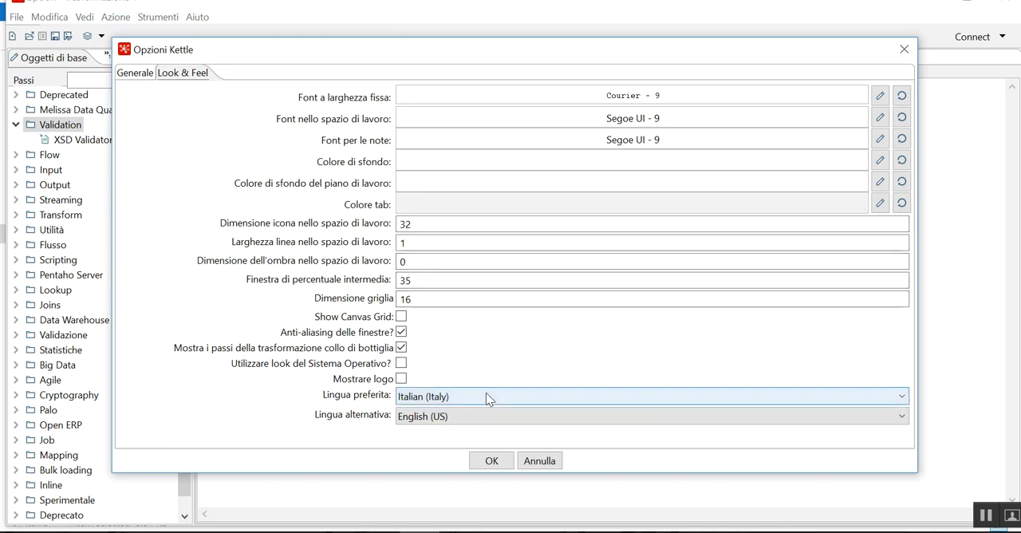
{"action": "left_click", "coordinate": [651, 395]}
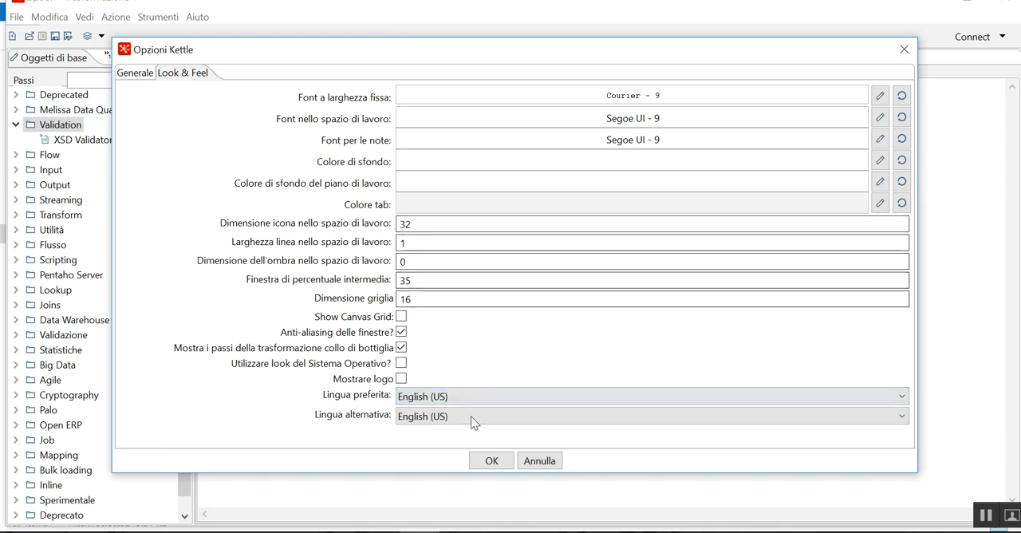
{"action": "left_click", "coordinate": [134, 74]}
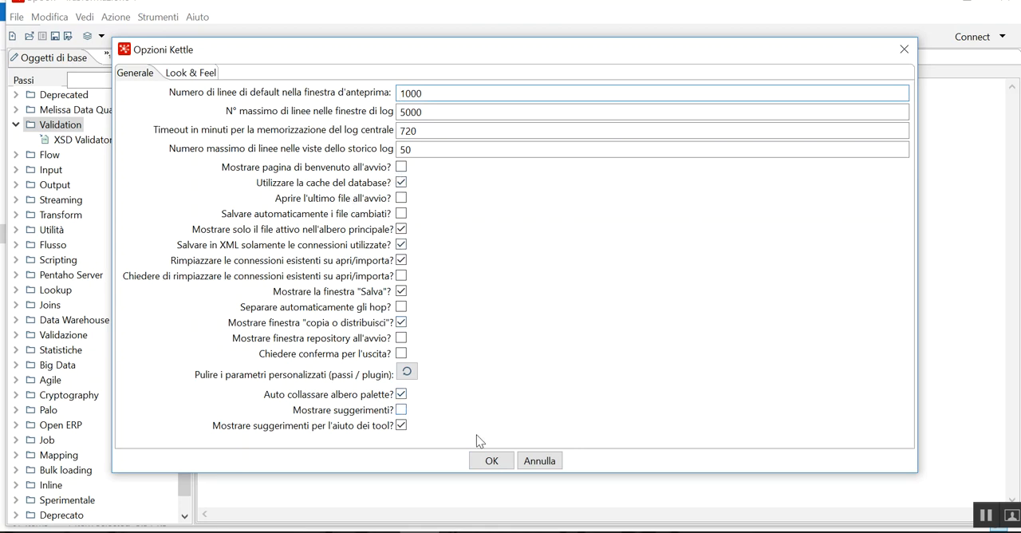
{"action": "left_click", "coordinate": [491, 459]}
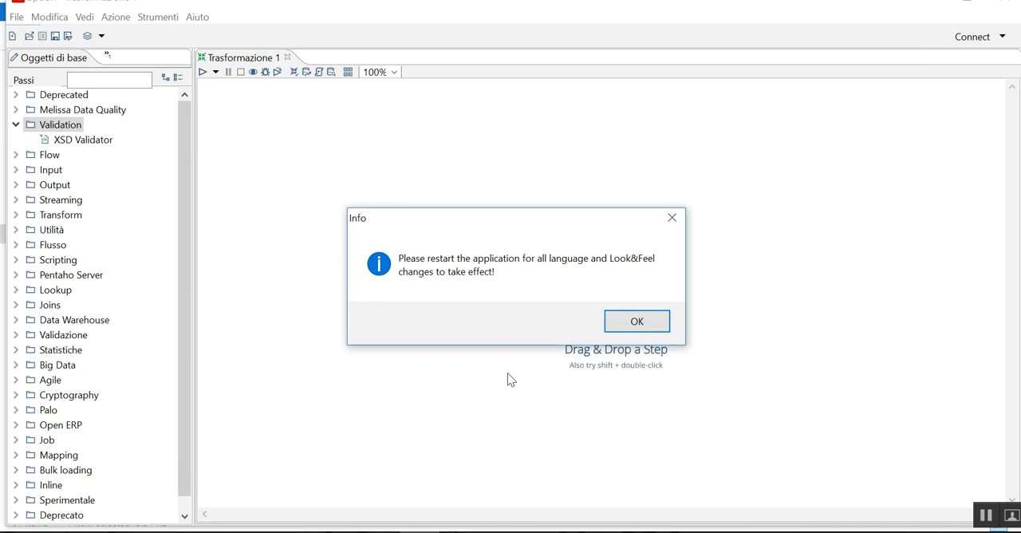
{"action": "left_click", "coordinate": [636, 320]}
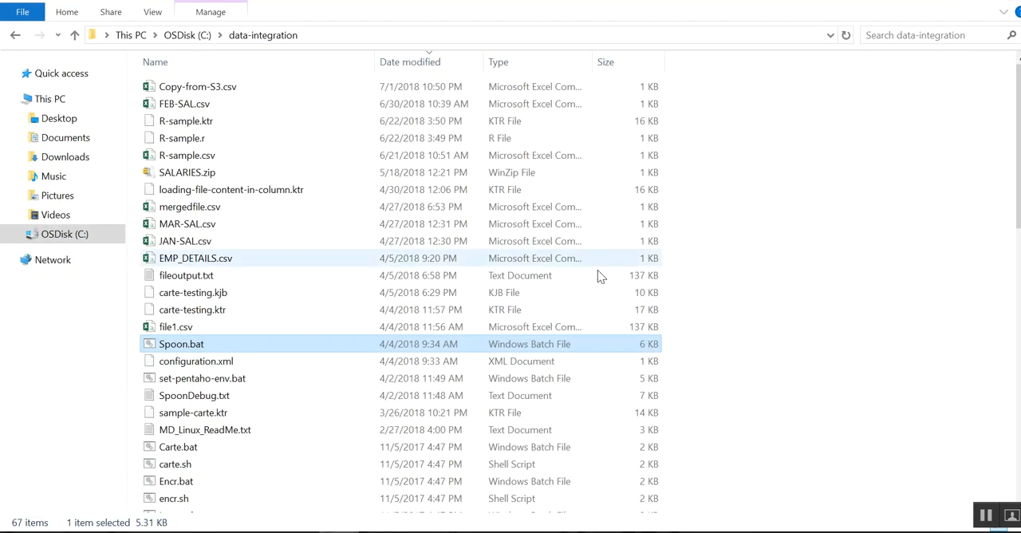
{"action": "mouse_move", "coordinate": [593, 300]}
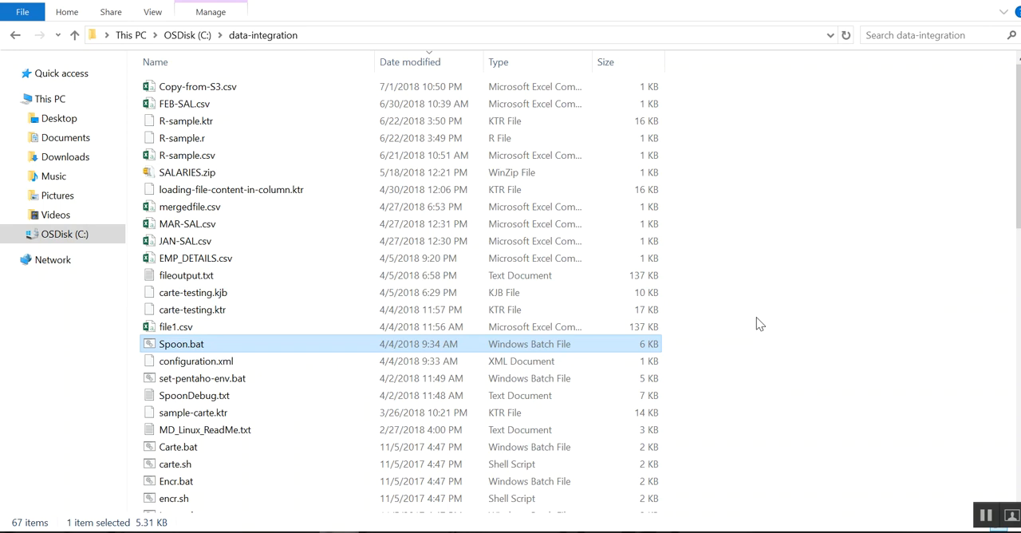
Step: Relaunch Spoon from Spoon.bat so the English interface takes effect
{"action": "double_click", "coordinate": [182, 343]}
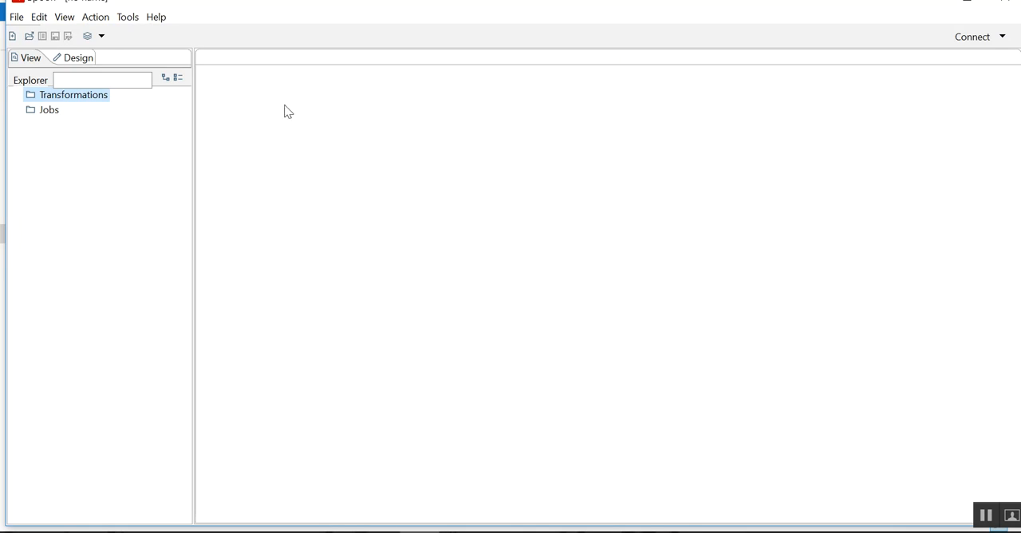
Step: In Kettle Options, keep the welcome page on, disable the Copy or Distribute dialog, enable tooltips, and save
{"action": "left_click", "coordinate": [128, 16]}
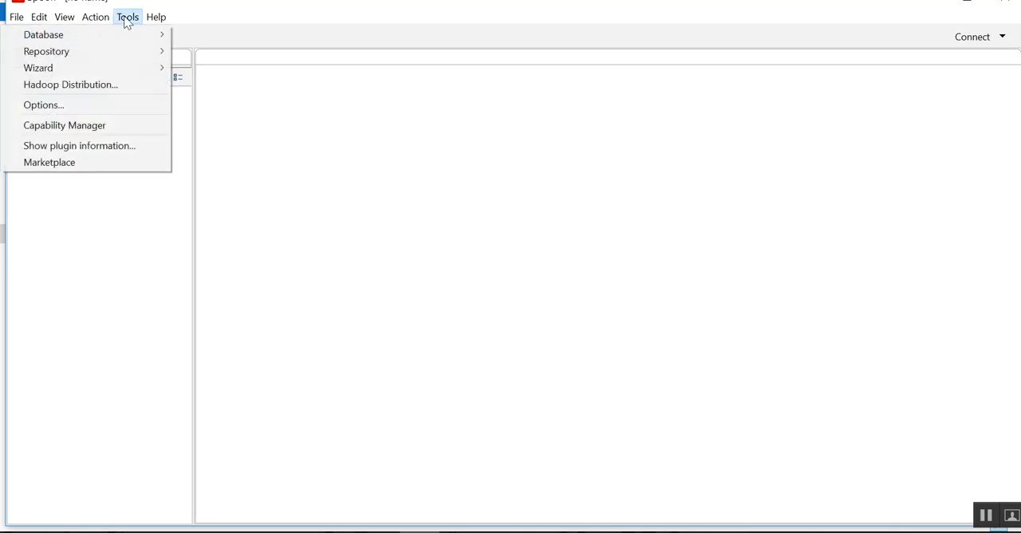
{"action": "left_click", "coordinate": [43, 106]}
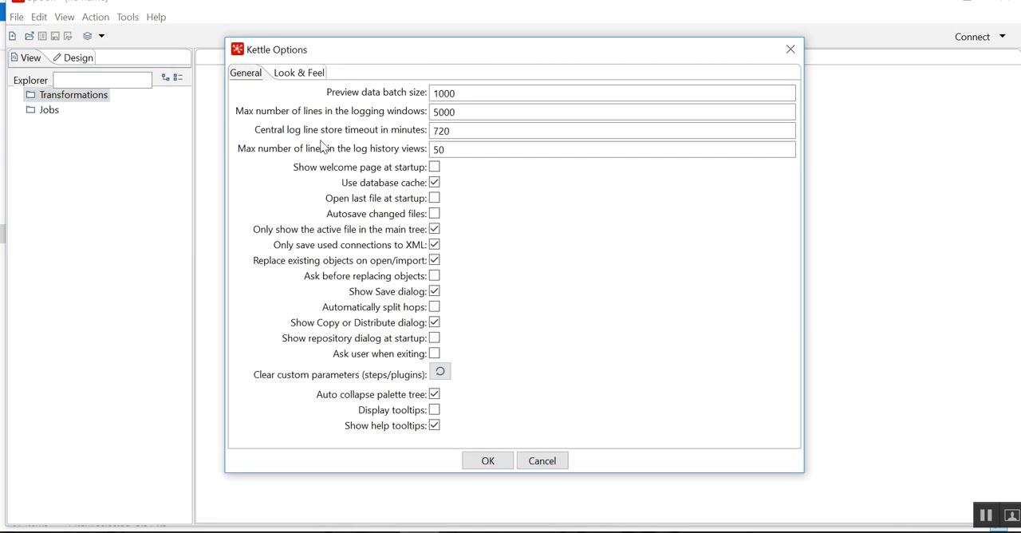
{"action": "left_click", "coordinate": [434, 166]}
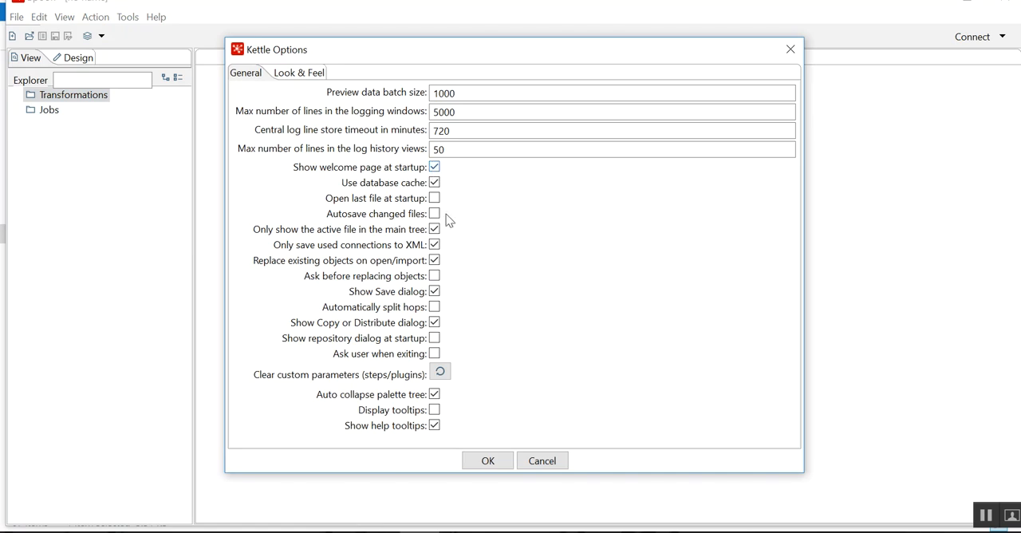
{"action": "left_click", "coordinate": [434, 198]}
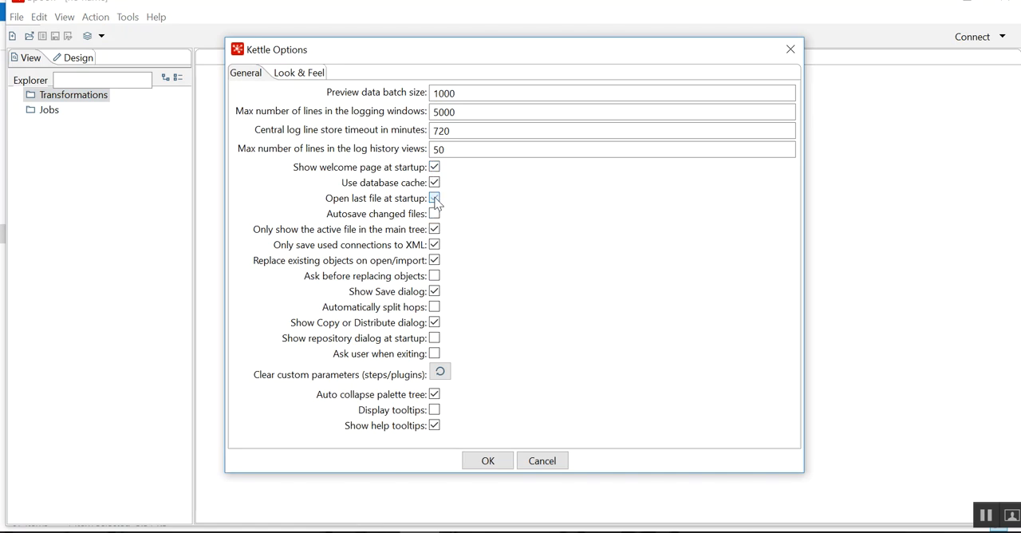
{"action": "left_click", "coordinate": [434, 198]}
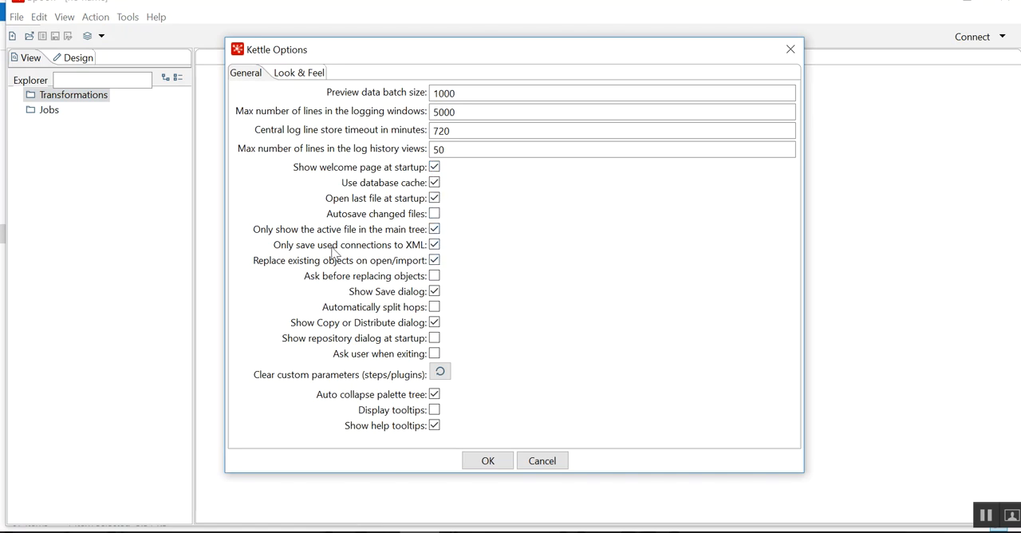
{"action": "mouse_move", "coordinate": [332, 294]}
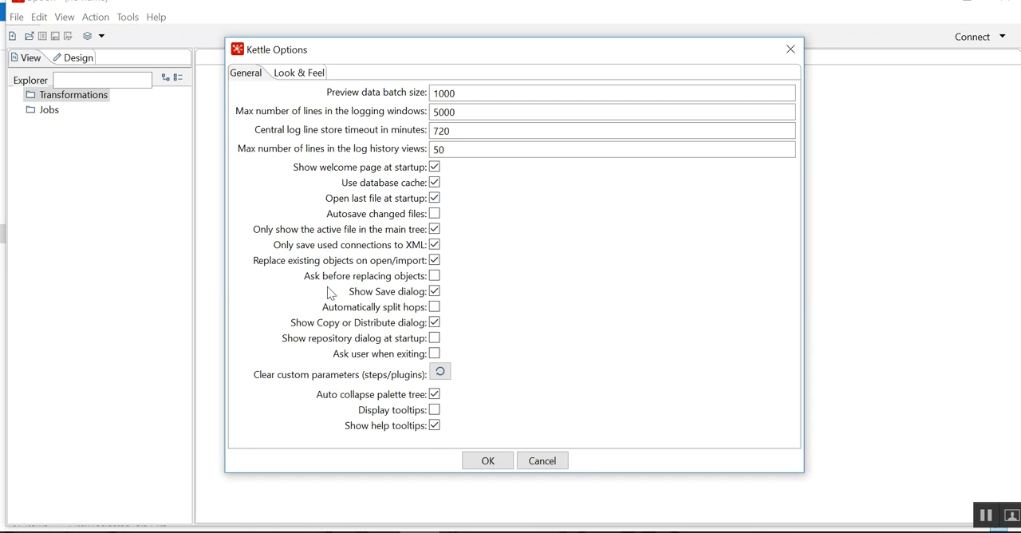
{"action": "mouse_move", "coordinate": [345, 331]}
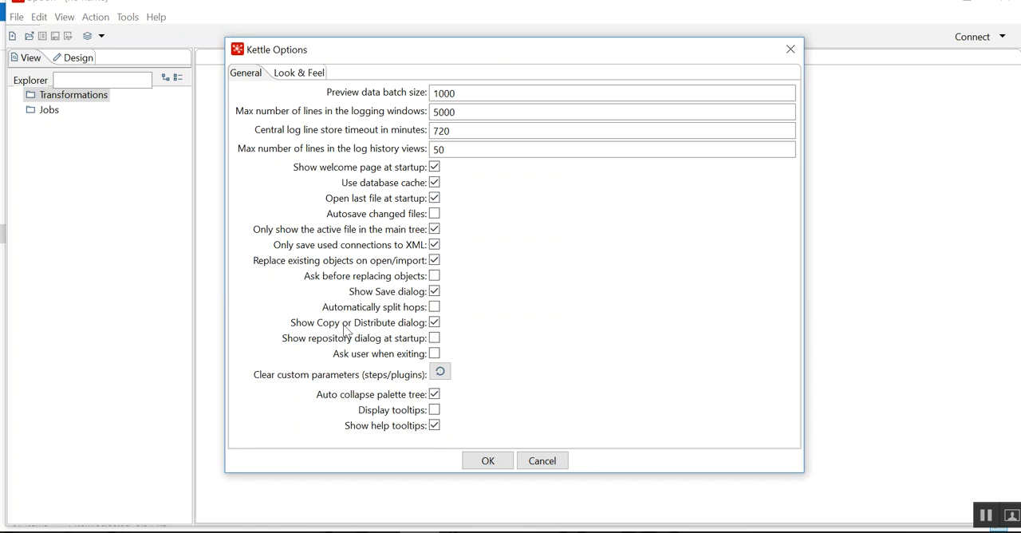
{"action": "left_click", "coordinate": [434, 322]}
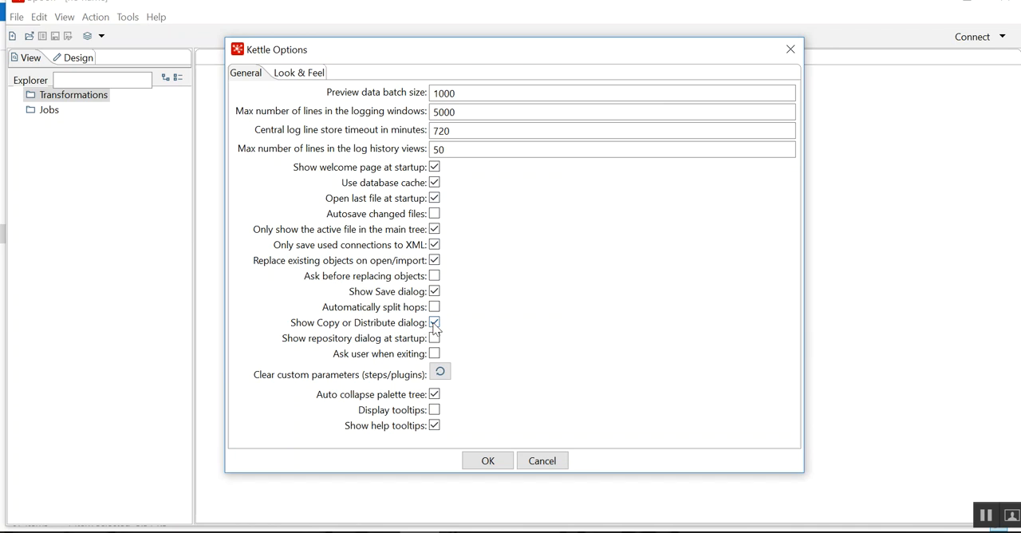
{"action": "left_click", "coordinate": [434, 322]}
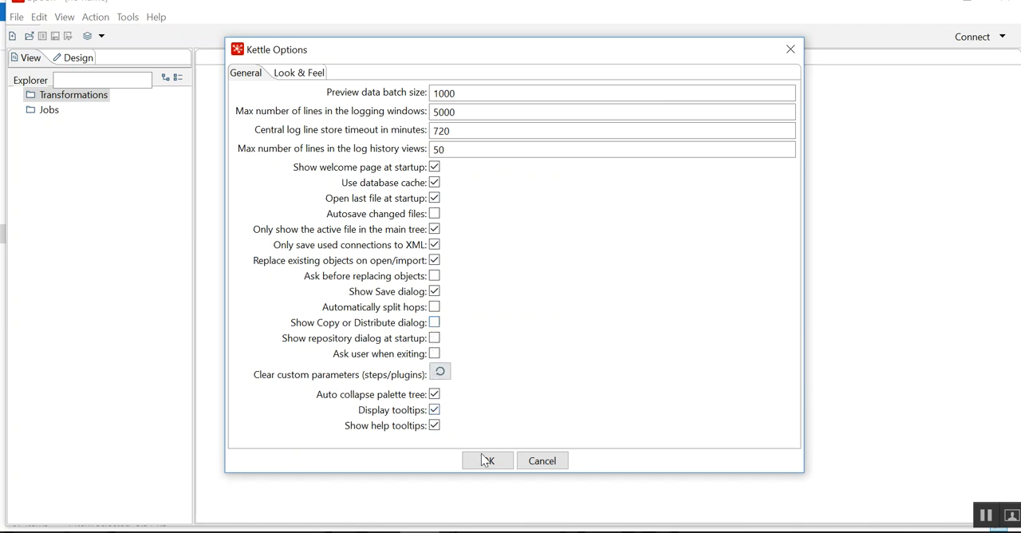
{"action": "left_click", "coordinate": [488, 459]}
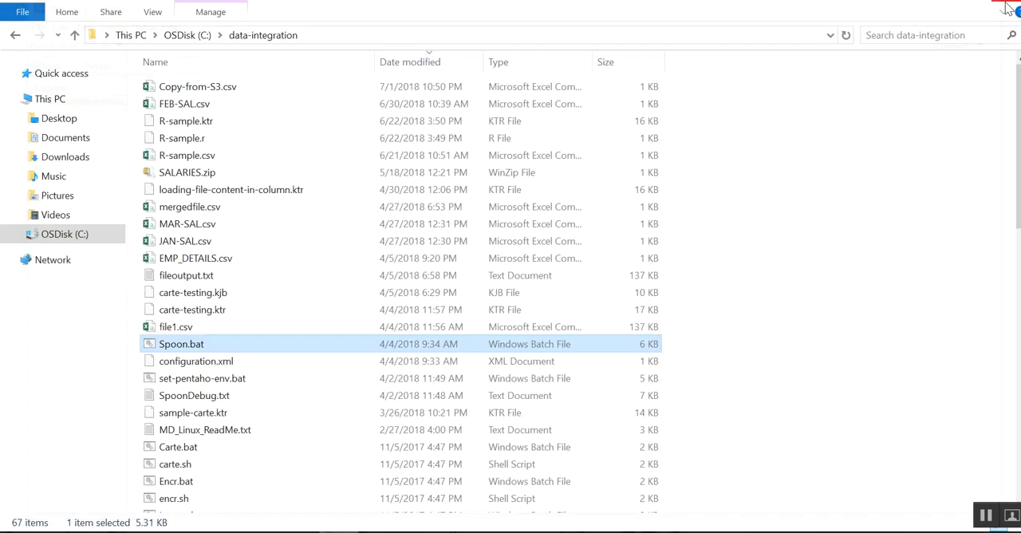
Step: Relaunch Spoon from Spoon.bat so it opens on the welcome page with the saved options
{"action": "double_click", "coordinate": [182, 343]}
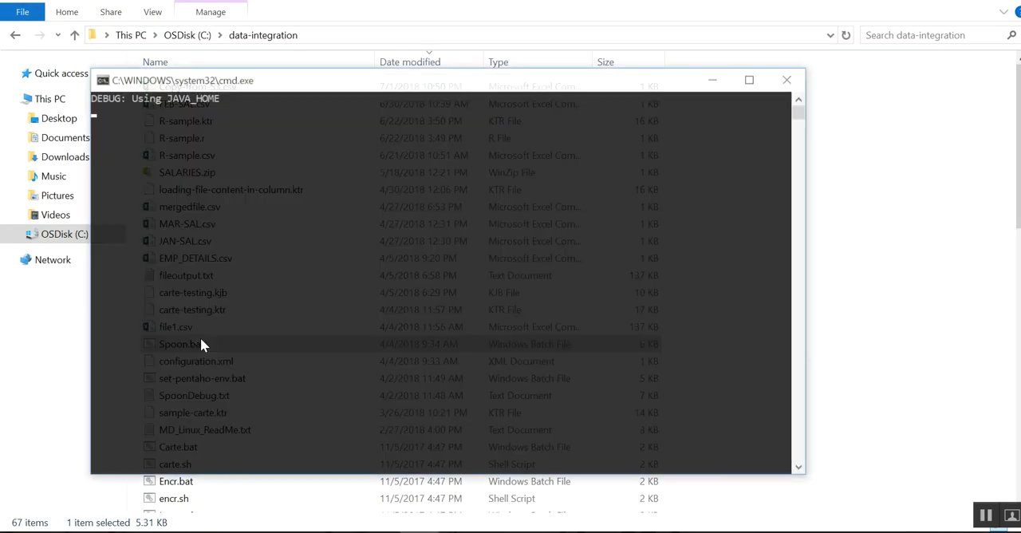
{"action": "left_click", "coordinate": [787, 80]}
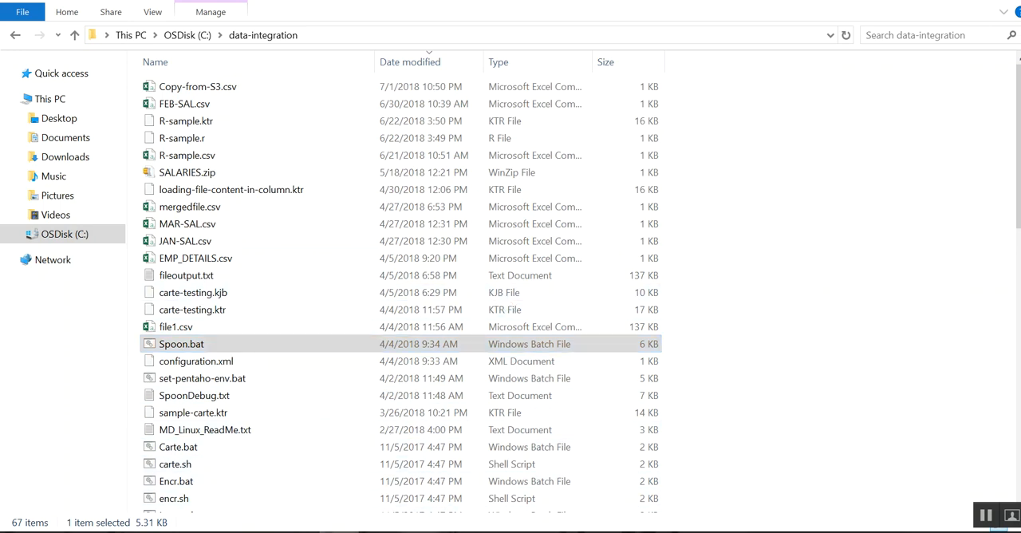
{"action": "double_click", "coordinate": [182, 343]}
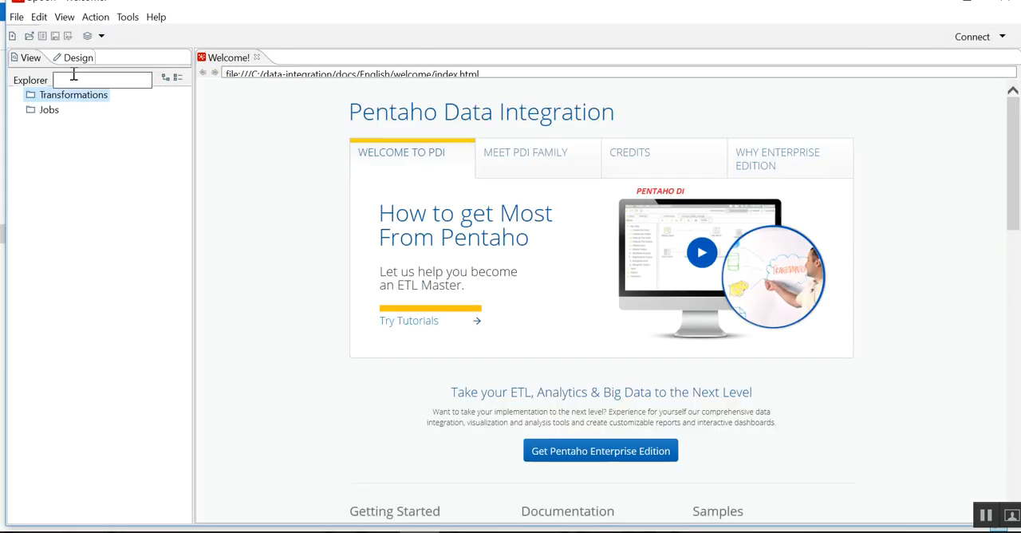
Step: Create a new blank Transformation 1 and show the Design palette of steps
{"action": "left_click", "coordinate": [16, 16]}
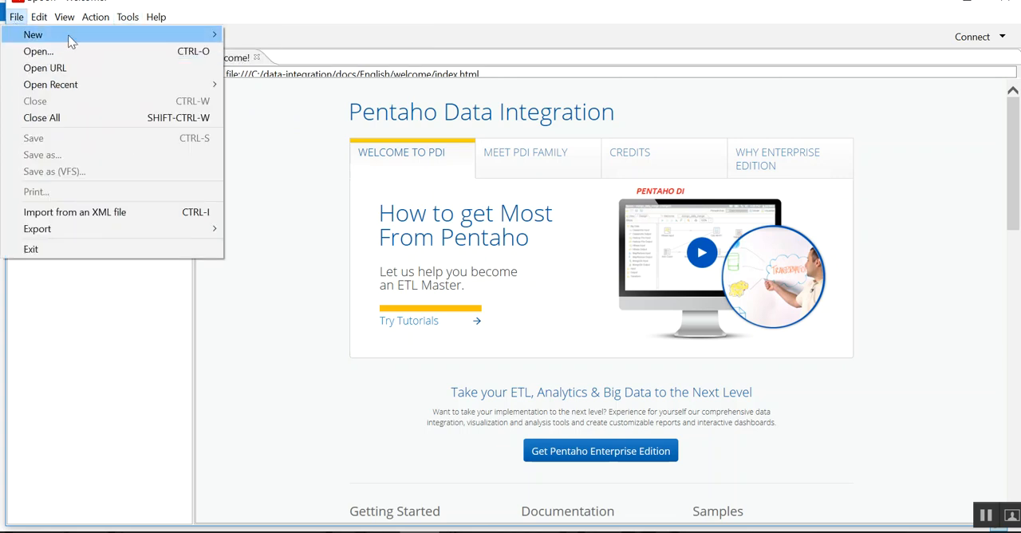
{"action": "left_click", "coordinate": [32, 33]}
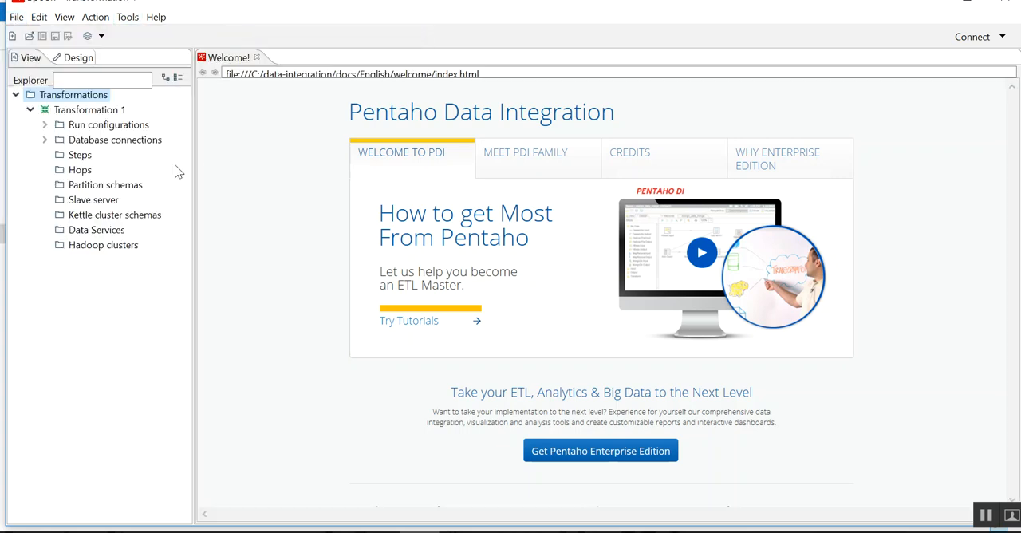
{"action": "left_click", "coordinate": [76, 57]}
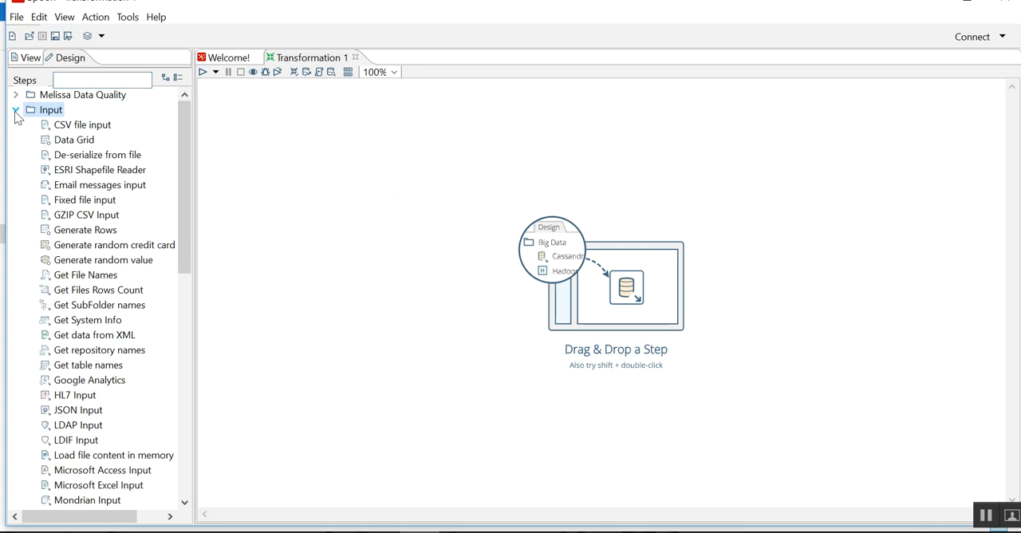
{"action": "mouse_move", "coordinate": [73, 141]}
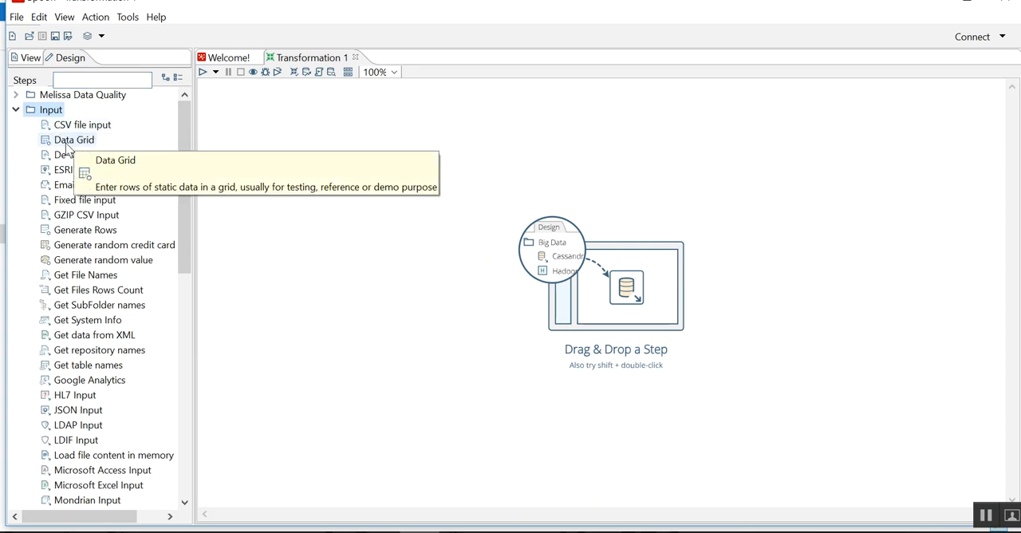
{"action": "mouse_move", "coordinate": [115, 32]}
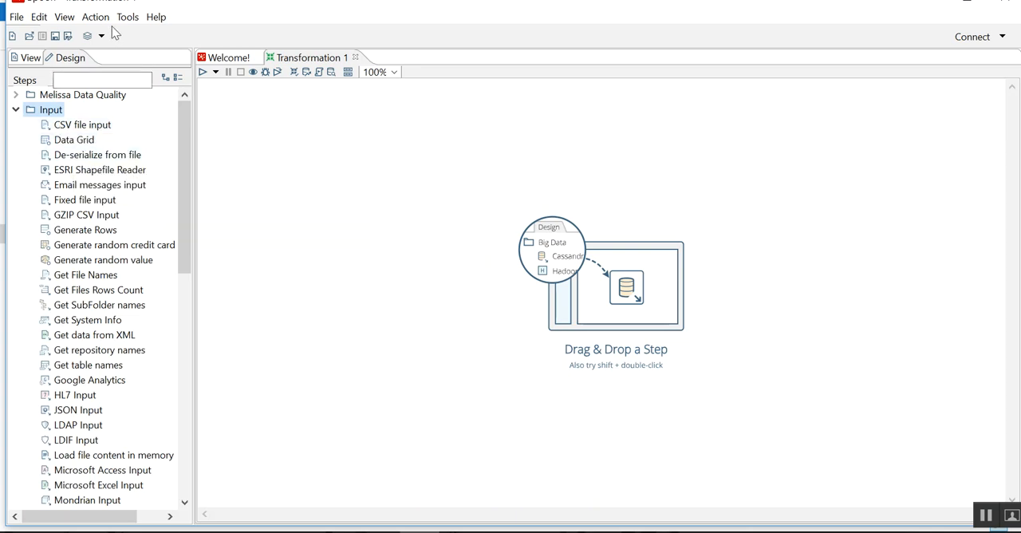
Step: Re-confirm Kettle Options unchanged (tooltips on, copy/distribute prompt off) and accept the restart notice
{"action": "left_click", "coordinate": [128, 16]}
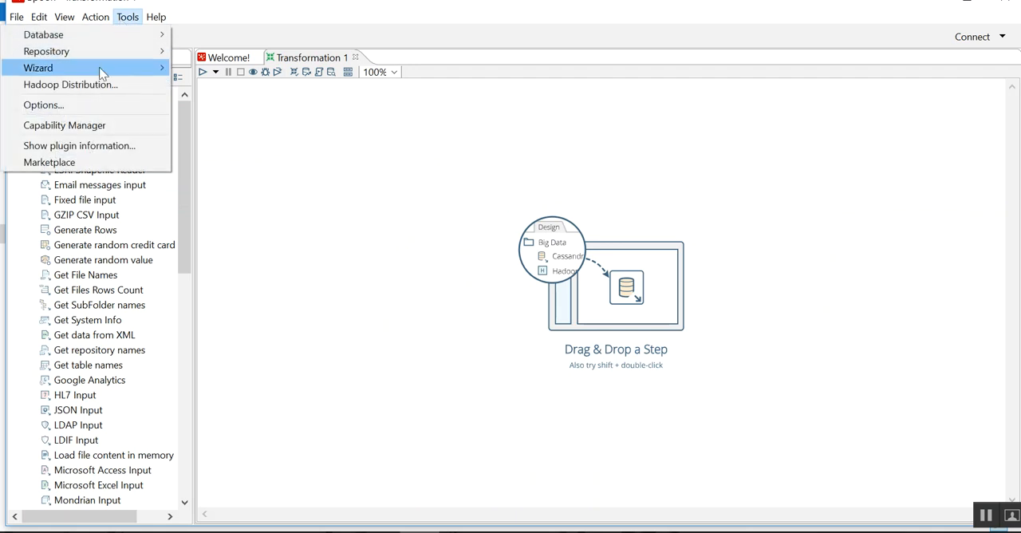
{"action": "left_click", "coordinate": [43, 106]}
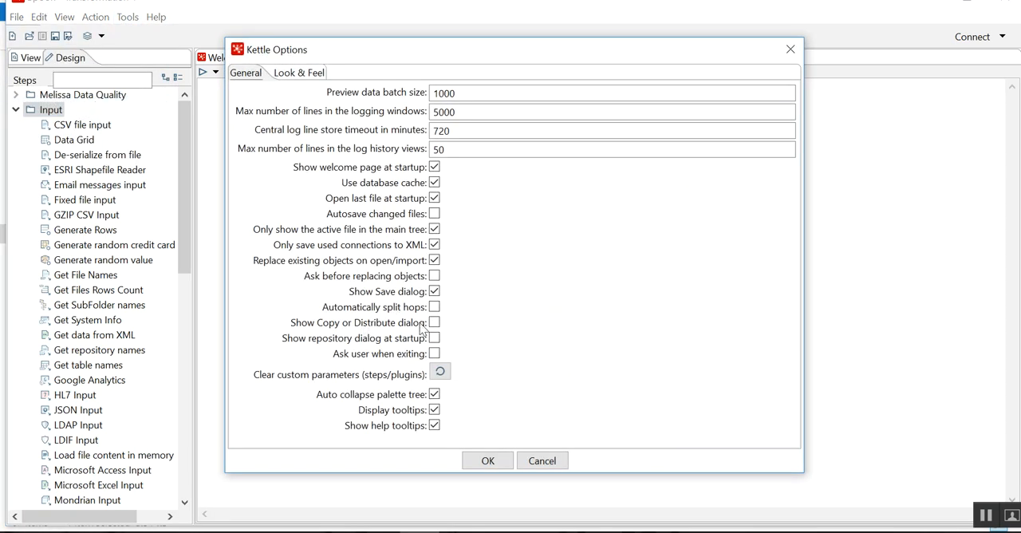
{"action": "left_click", "coordinate": [488, 459]}
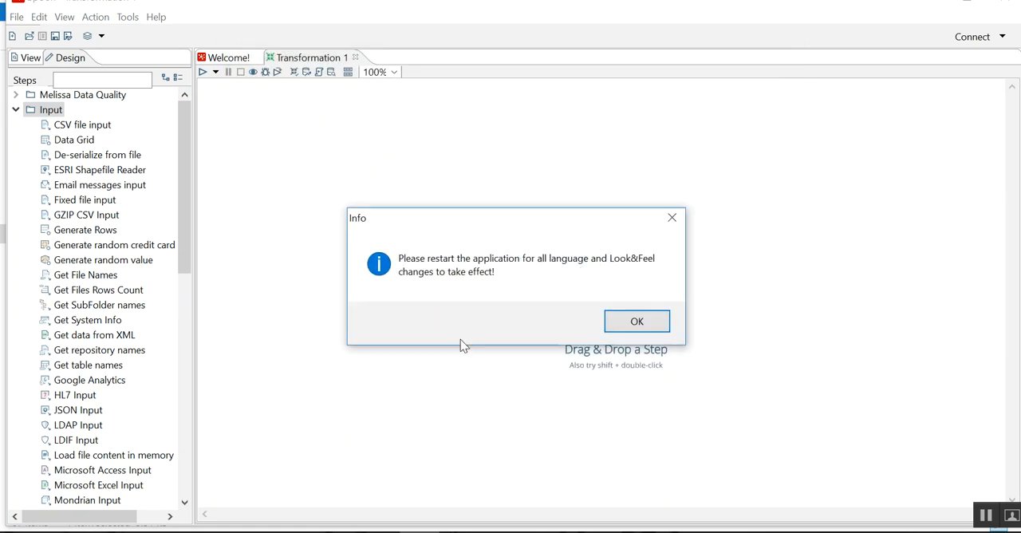
{"action": "left_click", "coordinate": [636, 321]}
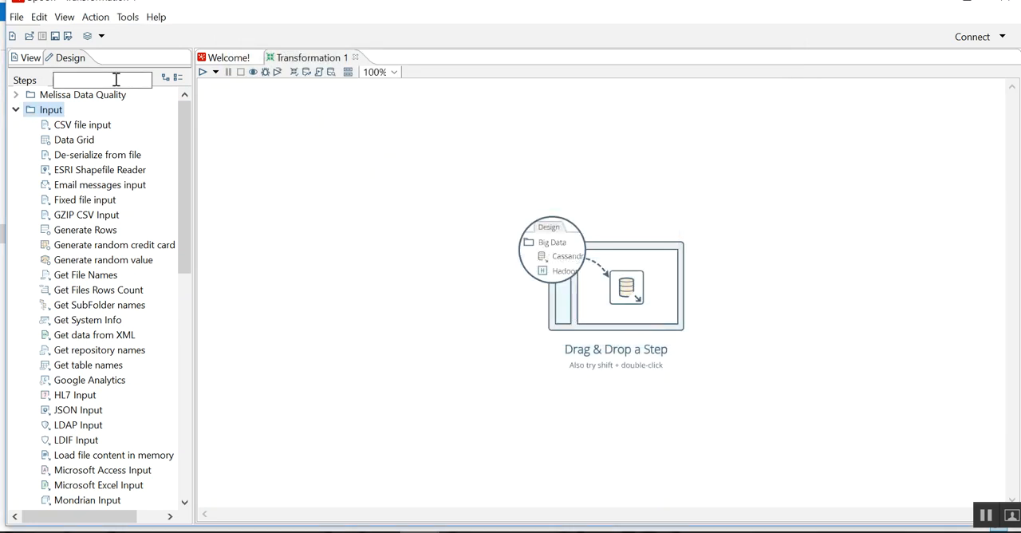
Step: Place a Table input and two Table output steps and hop the input to the outputs without a copy/distribute prompt
{"action": "type", "text": "table out"}
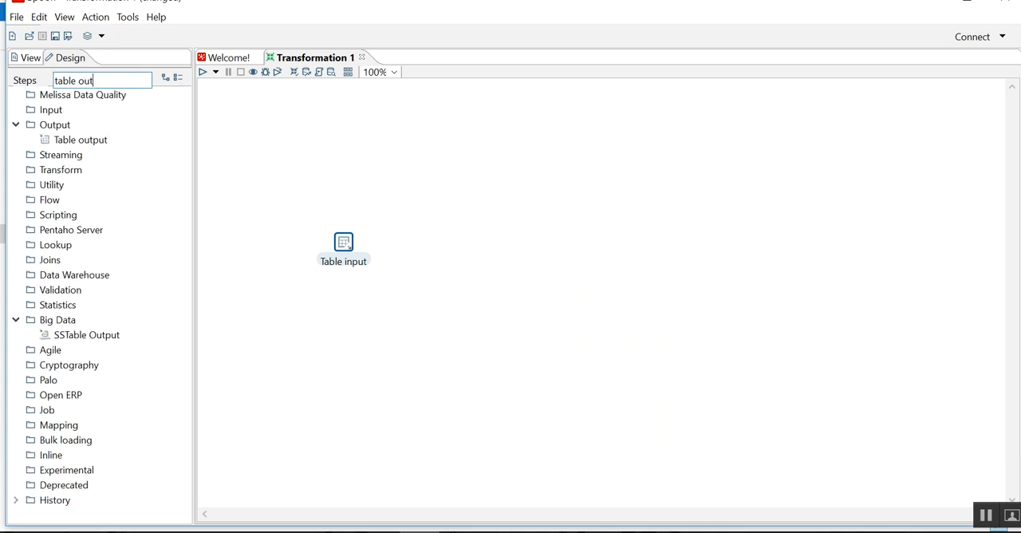
{"action": "left_click_drag", "start_coordinate": [79, 141], "coordinate": [443, 157]}
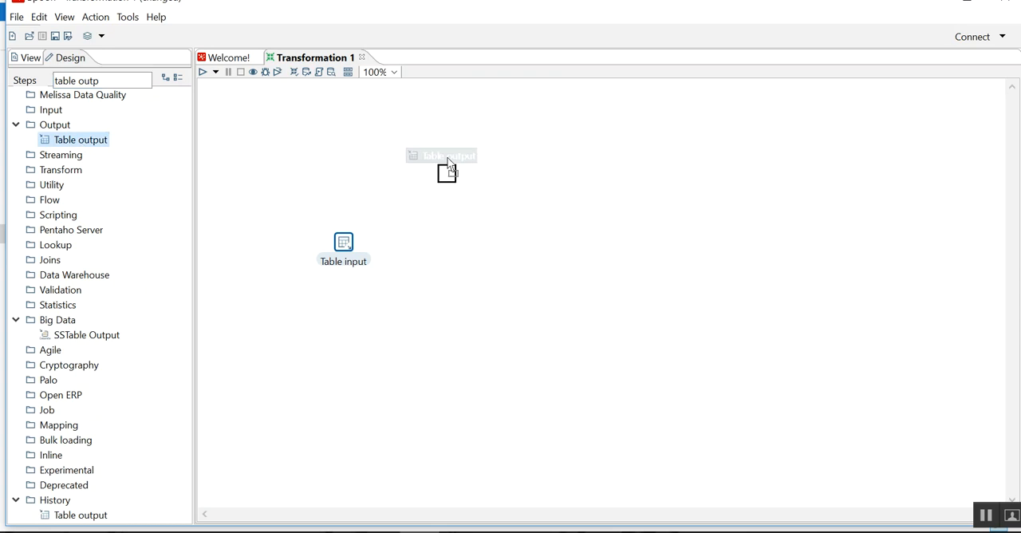
{"action": "left_click_drag", "start_coordinate": [447, 168], "coordinate": [478, 192]}
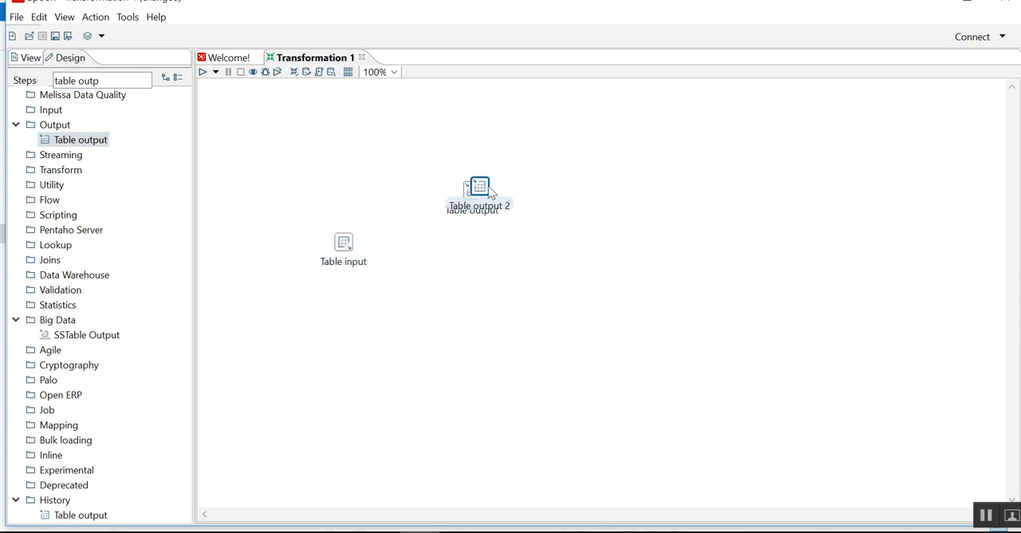
{"action": "left_click_drag", "start_coordinate": [479, 191], "coordinate": [472, 300]}
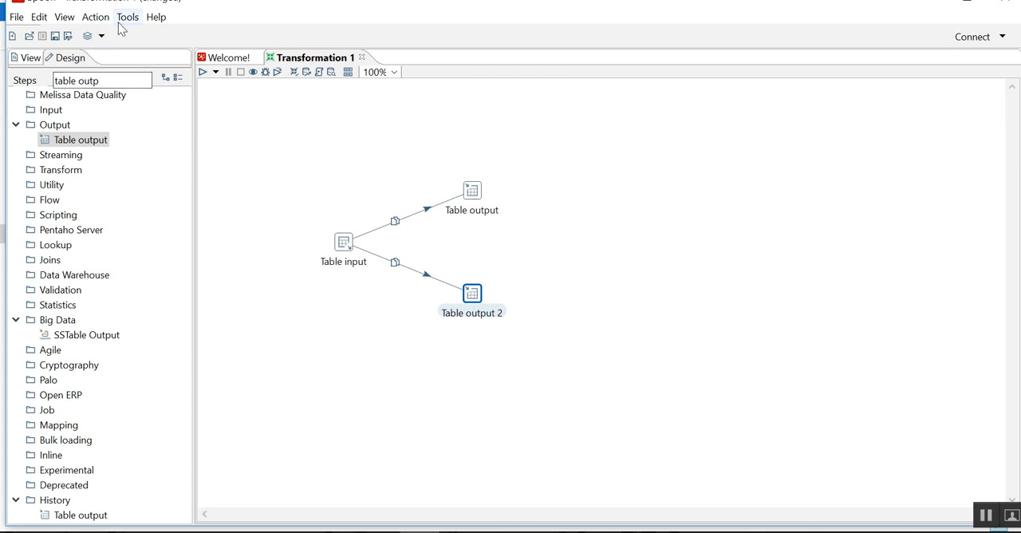
{"action": "left_click", "coordinate": [127, 16]}
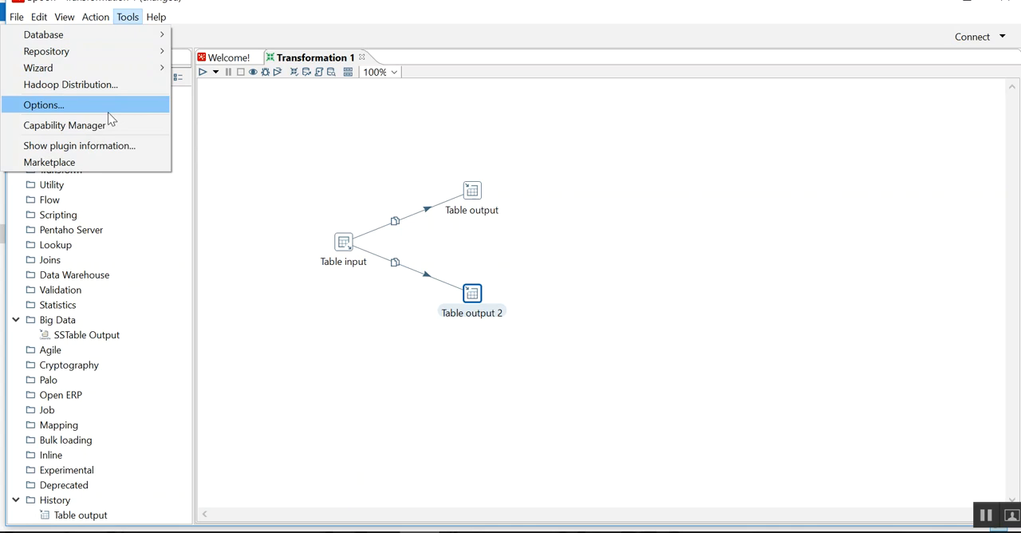
{"action": "left_click", "coordinate": [229, 57]}
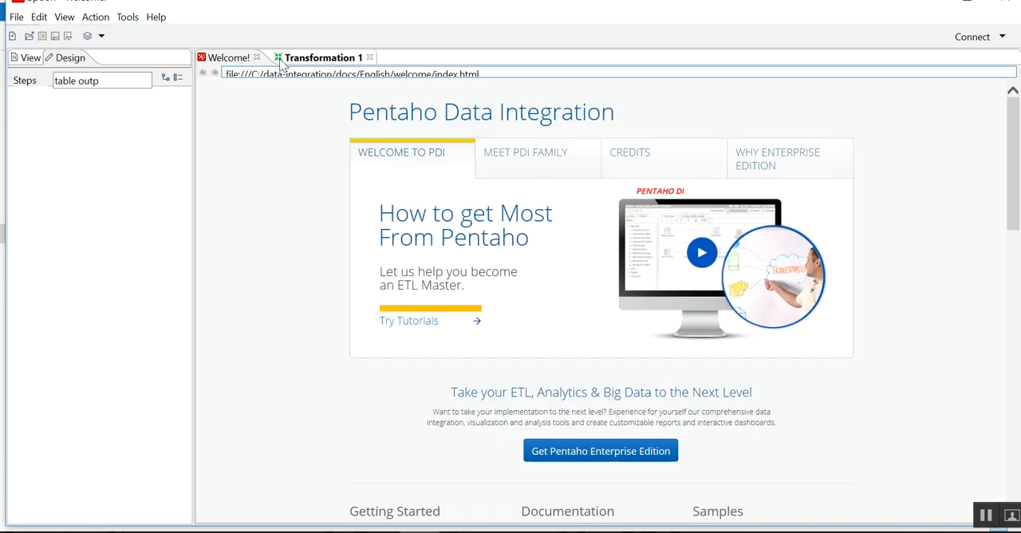
{"action": "left_click", "coordinate": [319, 58]}
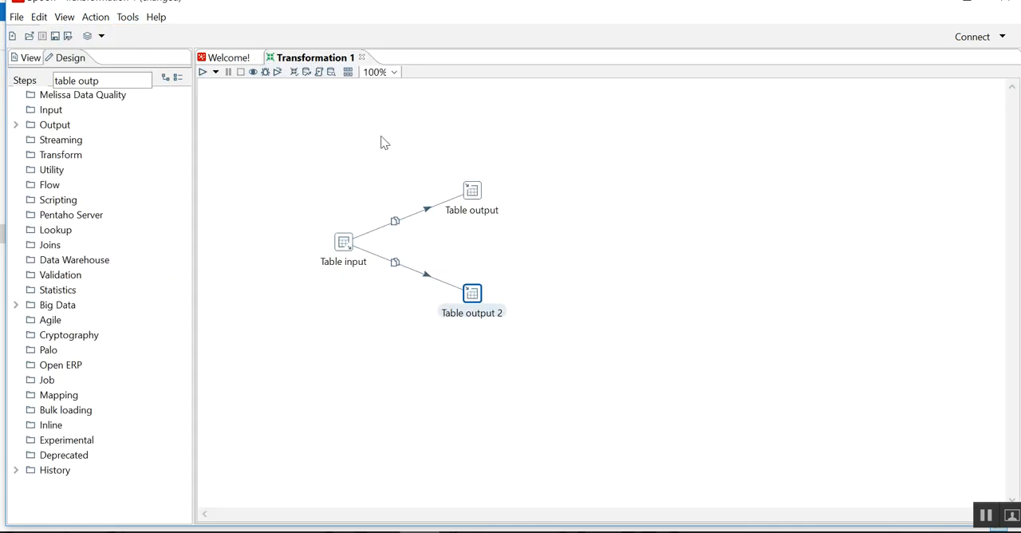
{"action": "mouse_move", "coordinate": [410, 147]}
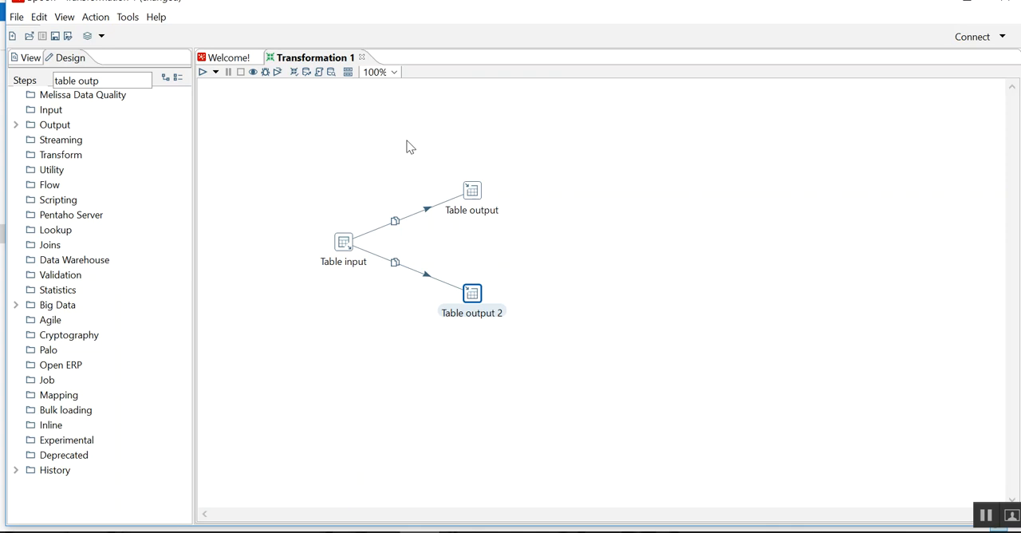
{"action": "mouse_move", "coordinate": [408, 178]}
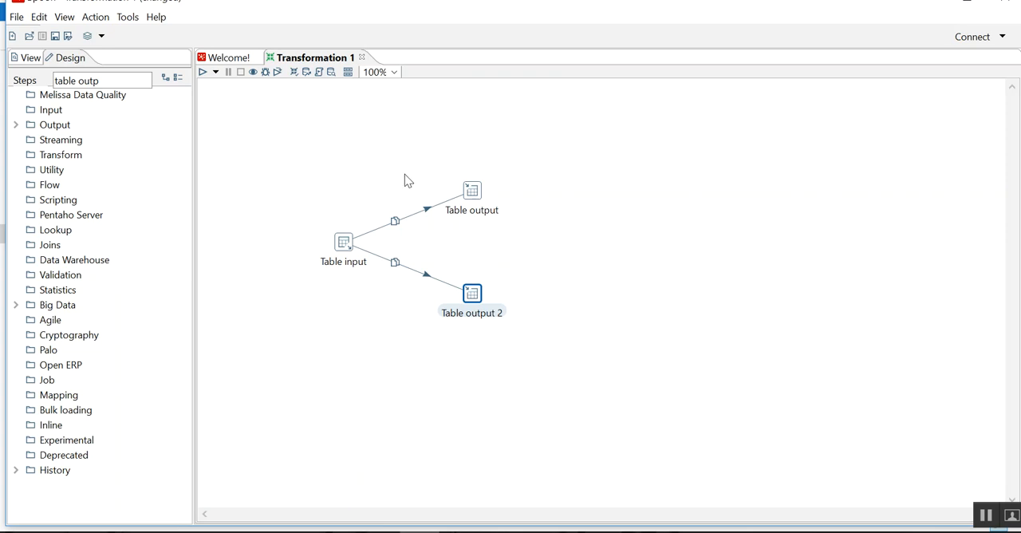